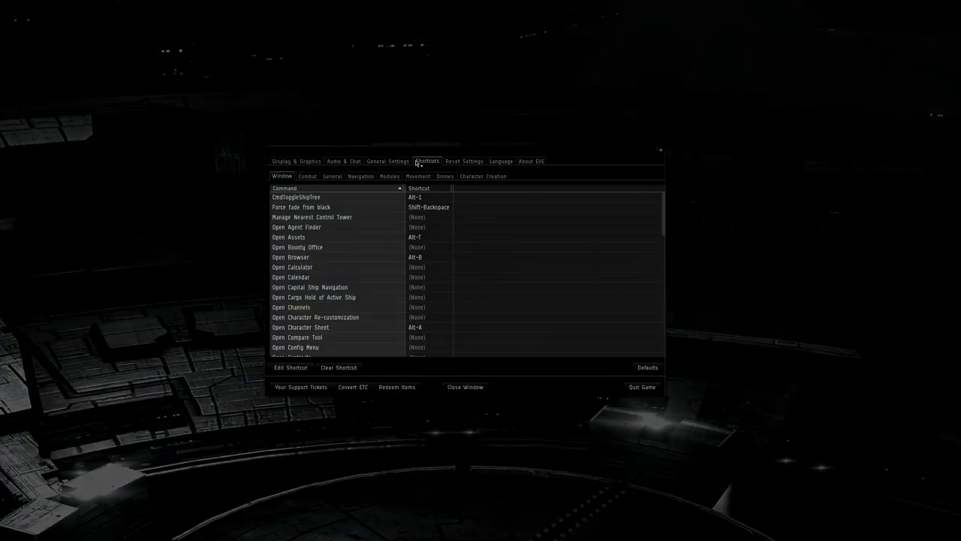
Collapse the Ship object-type group and bring up the States list of pilot filters.
click(323, 267)
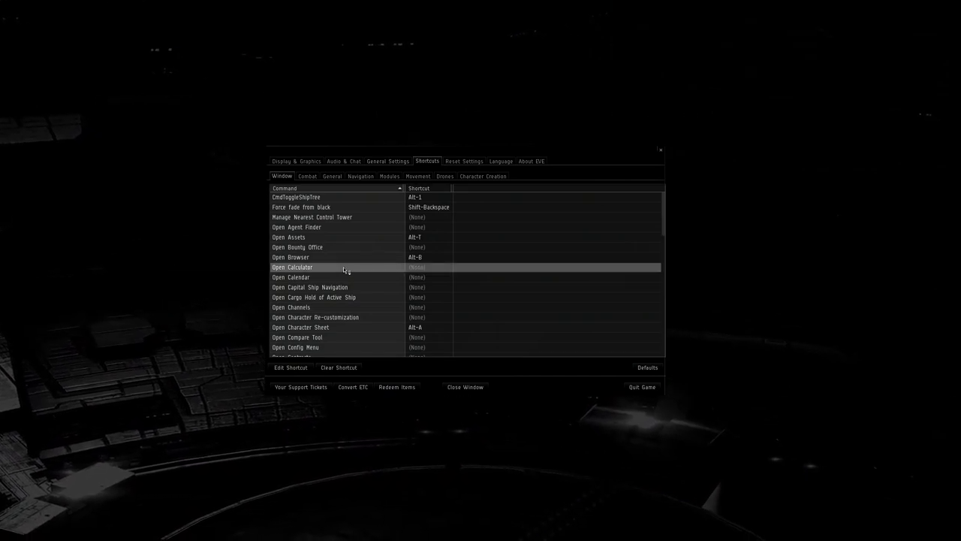
scroll(down, 3)
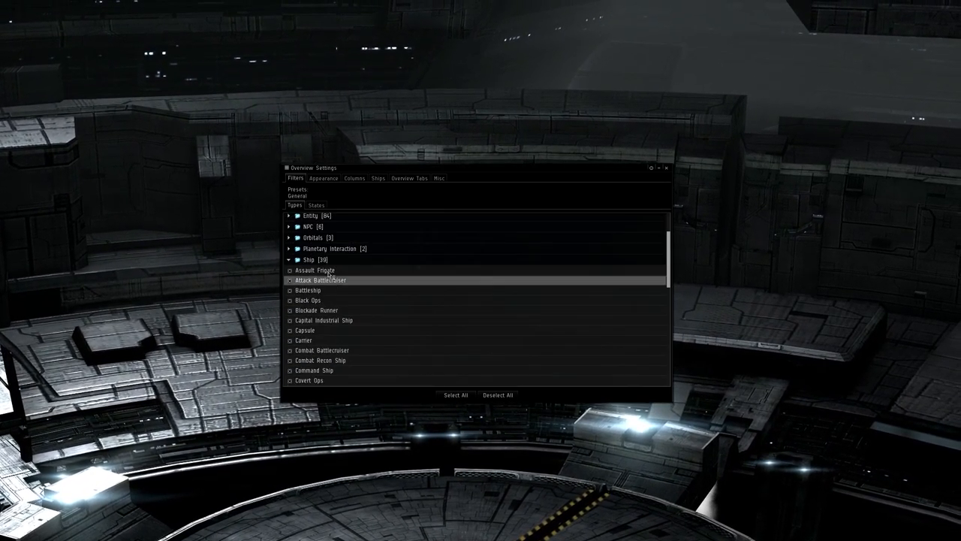
click(289, 259)
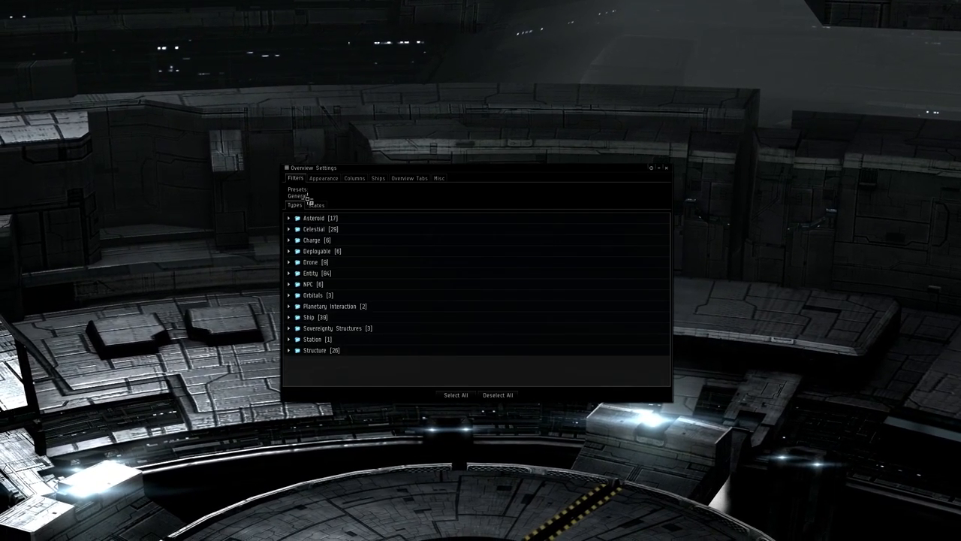
click(315, 205)
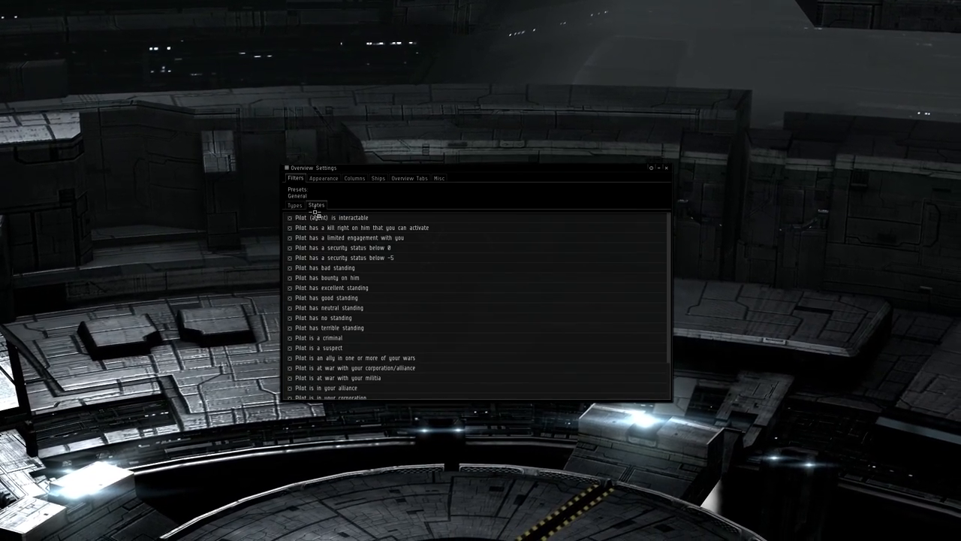
mouse_move(329, 218)
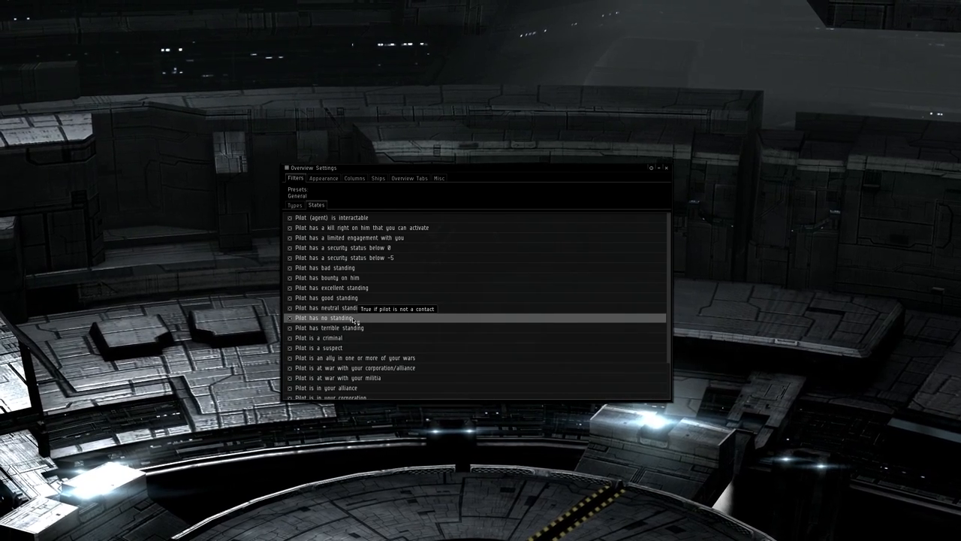
scroll(down, 3)
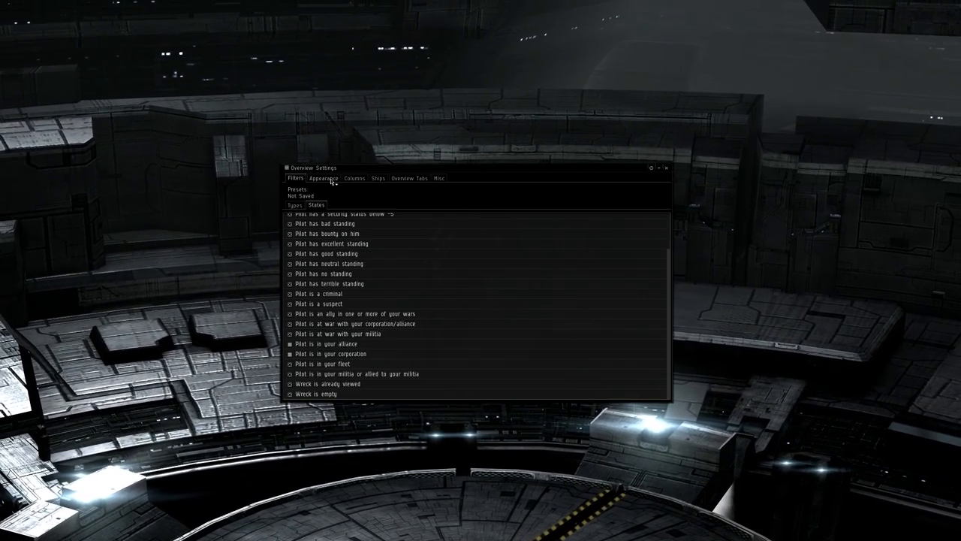
Browse the Appearance Background and EWAR lists, then return to the Colortag settings.
click(323, 178)
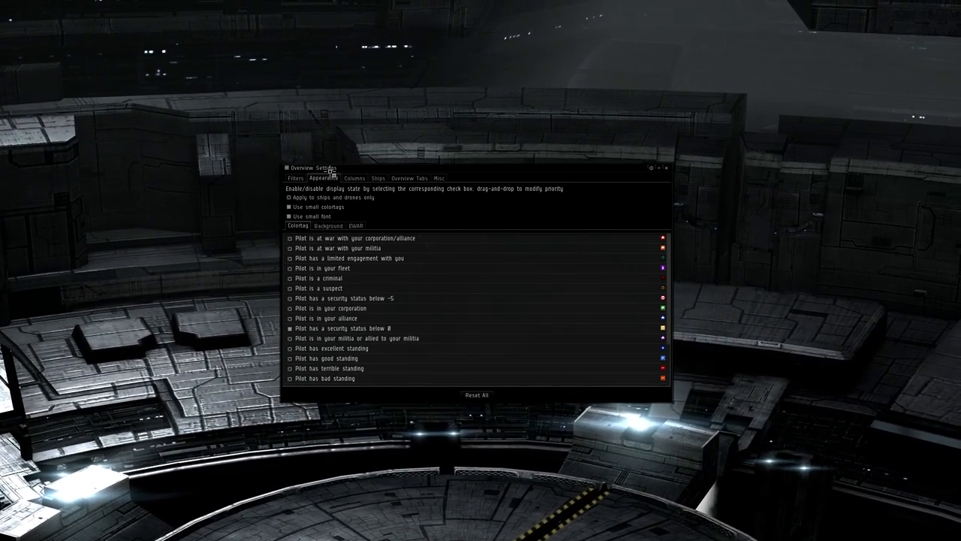
click(328, 225)
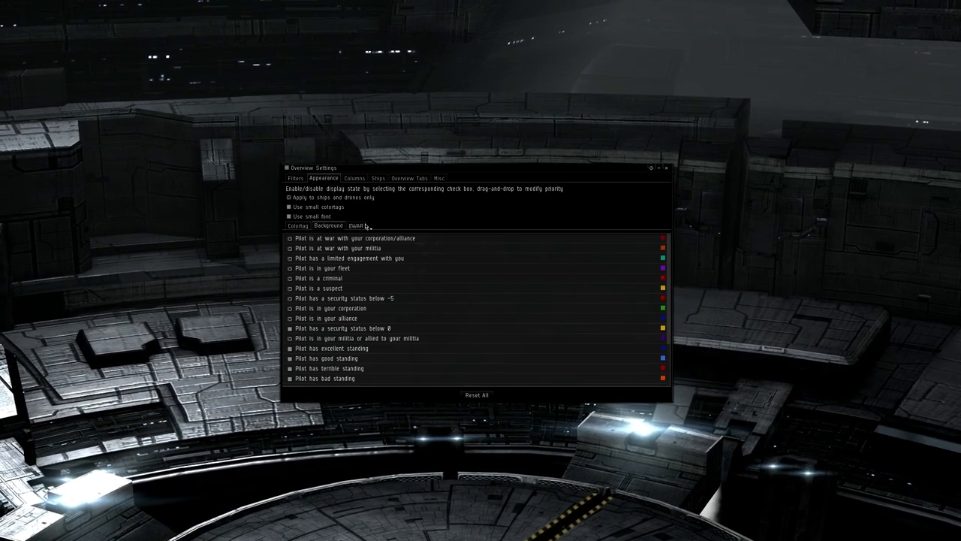
click(354, 225)
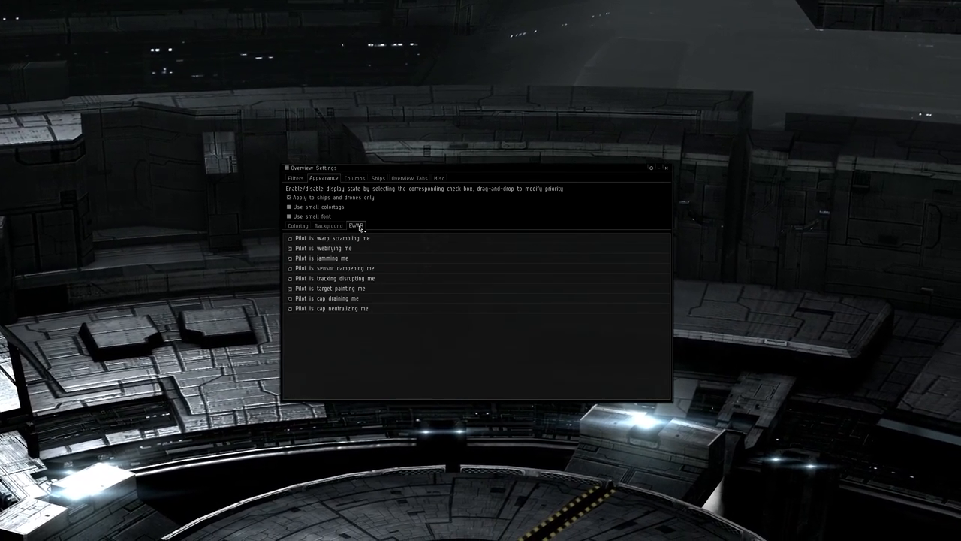
click(298, 226)
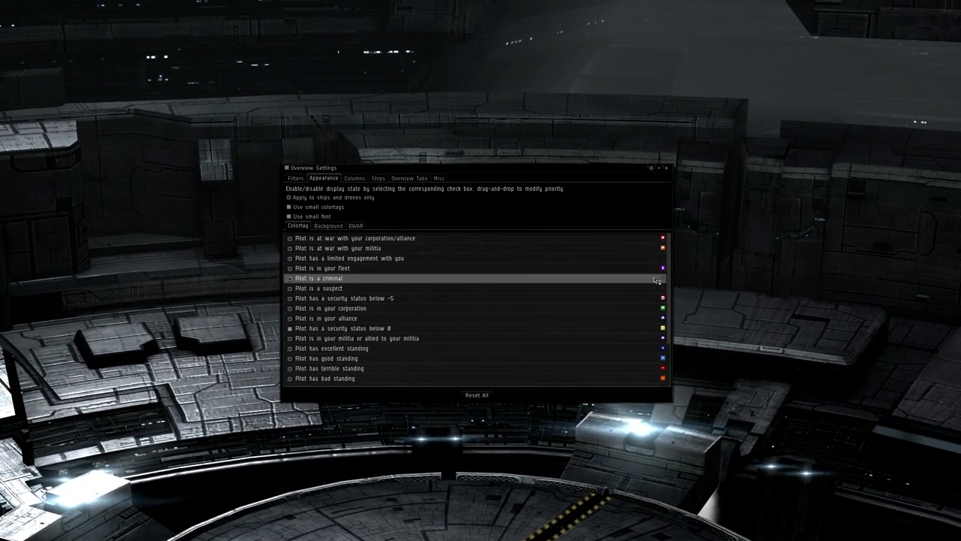
mouse_move(654, 279)
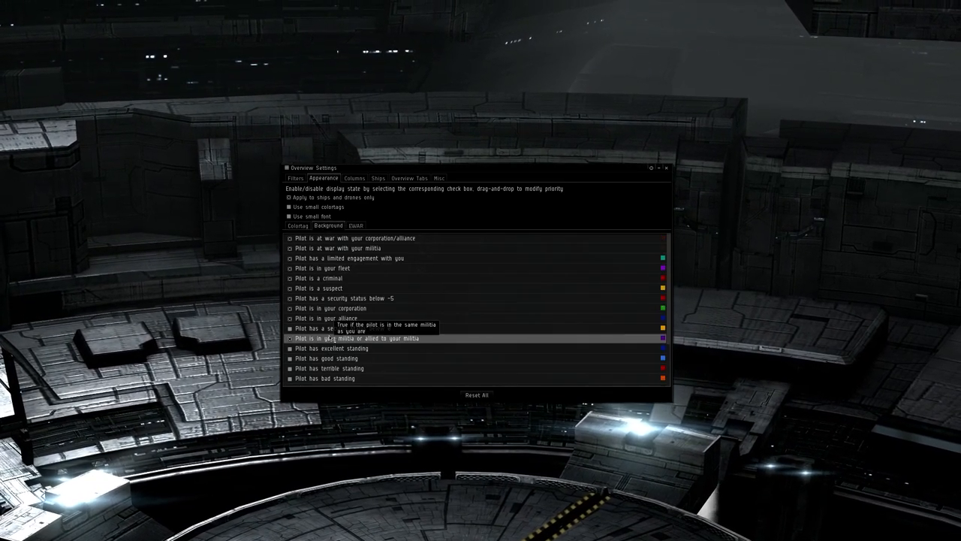
Drag the militia background row to the top and back, then view the Columns list.
drag(353, 338, 353, 238)
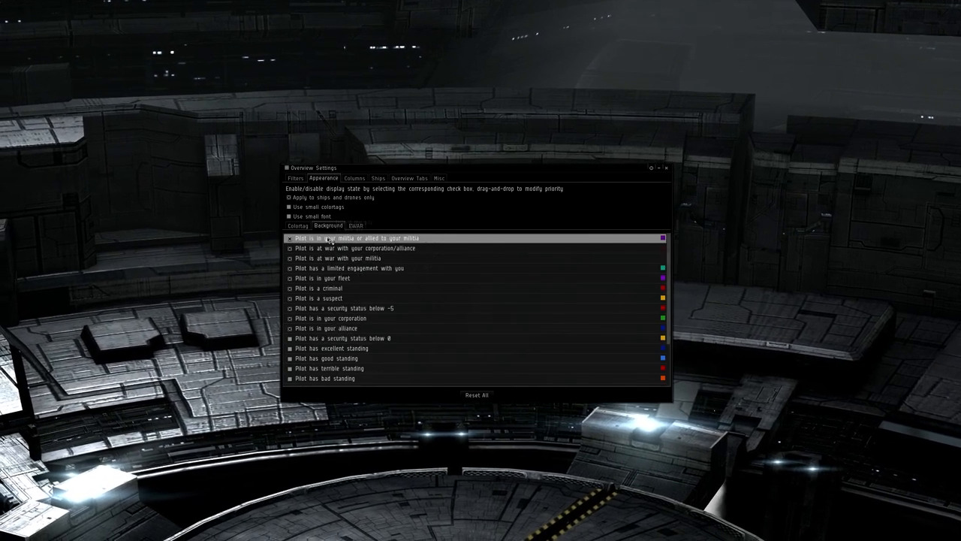
drag(350, 238, 349, 338)
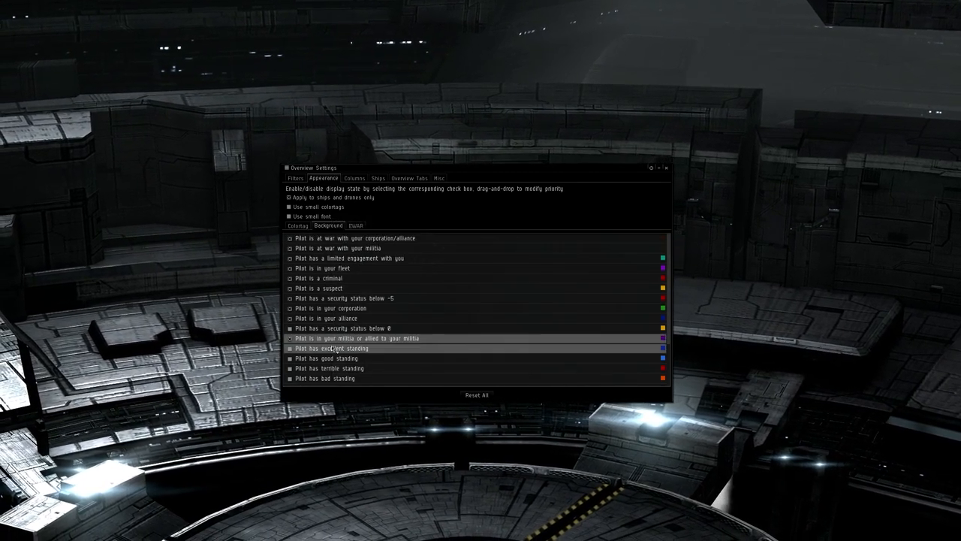
mouse_move(368, 338)
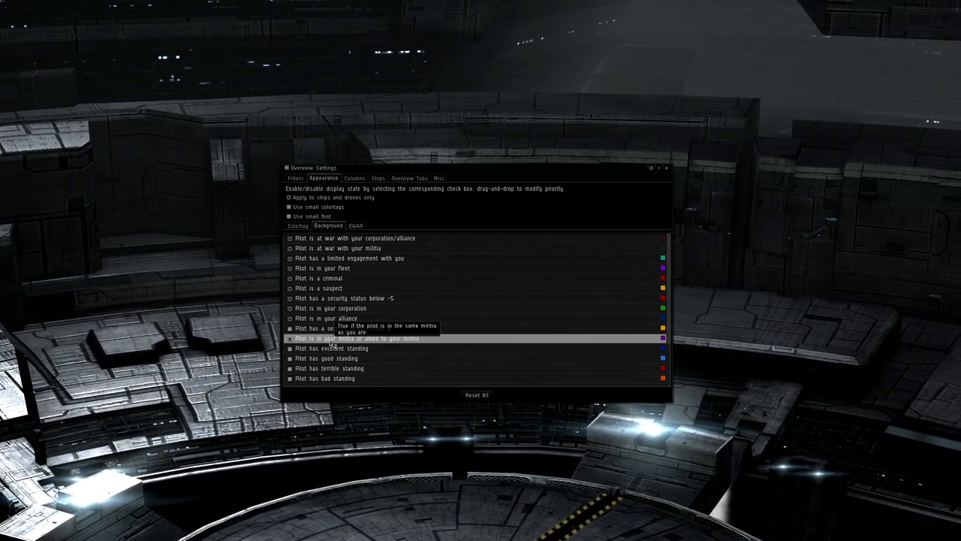
click(354, 178)
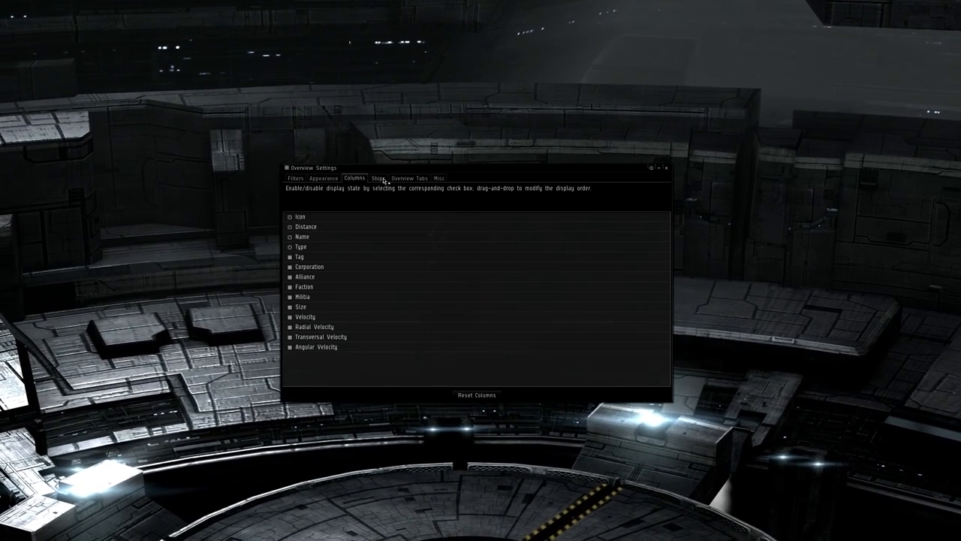
View the Ships label settings, then the Overview Tabs page with tab profiles.
click(378, 178)
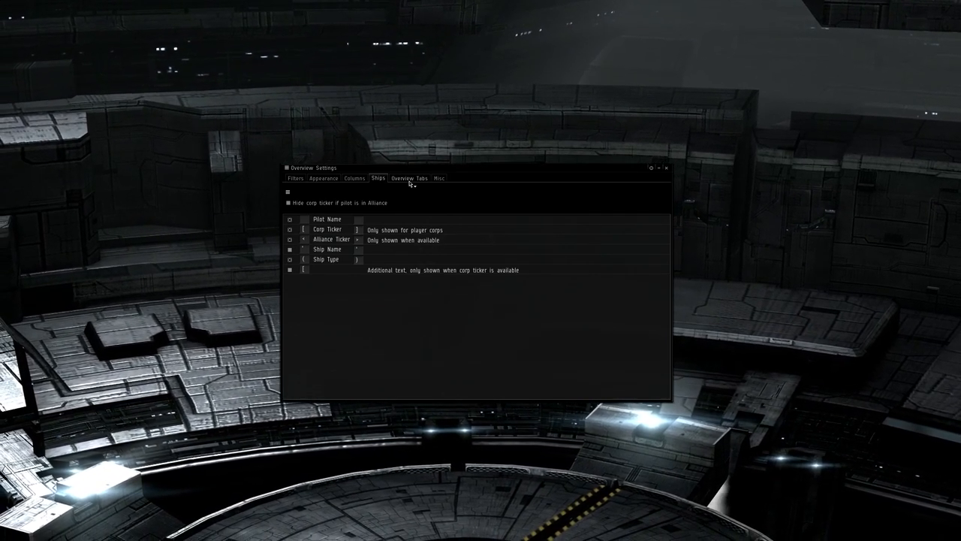
click(410, 178)
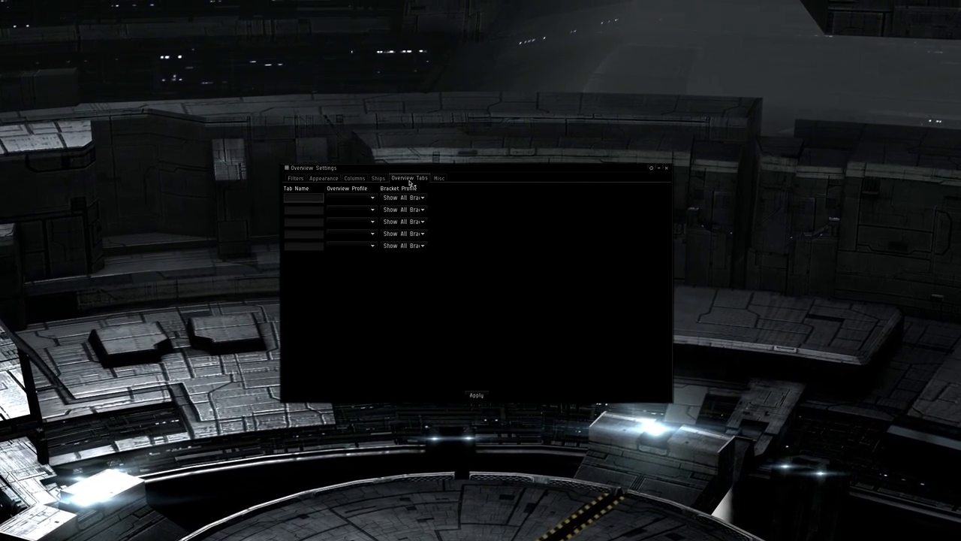
Switch to the Misc page showing broadcast sorting, bracket and target options.
click(303, 197)
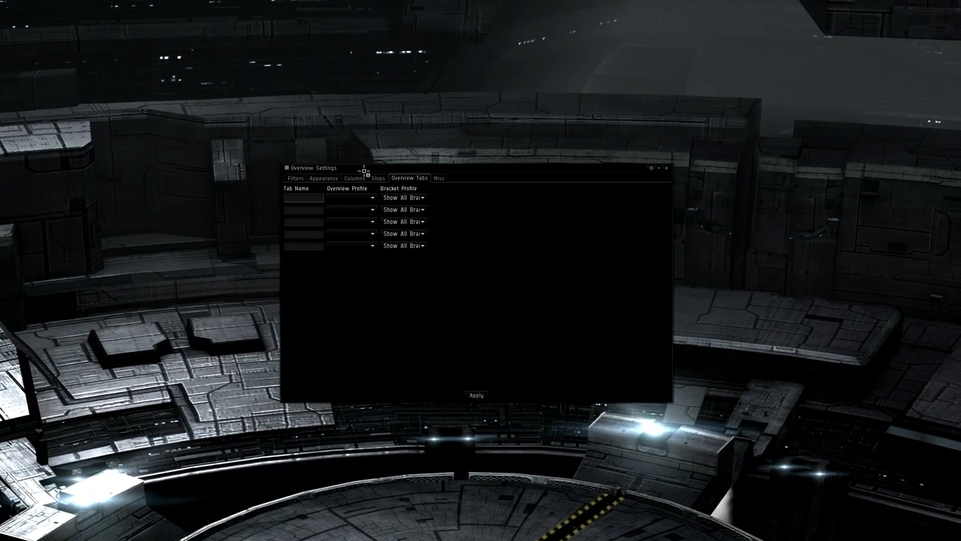
click(440, 178)
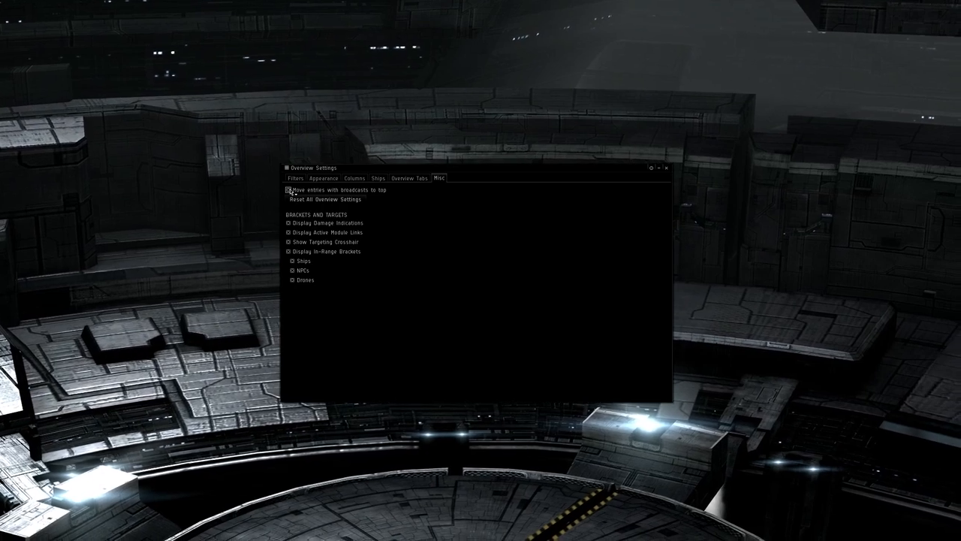
Toggle moving broadcasting entries to the top, then view background colour priorities.
click(324, 178)
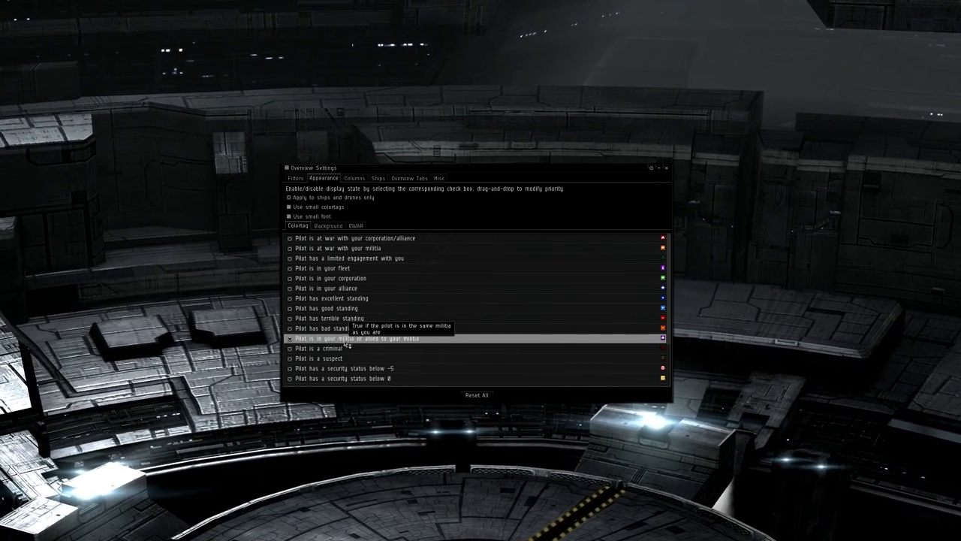
click(328, 225)
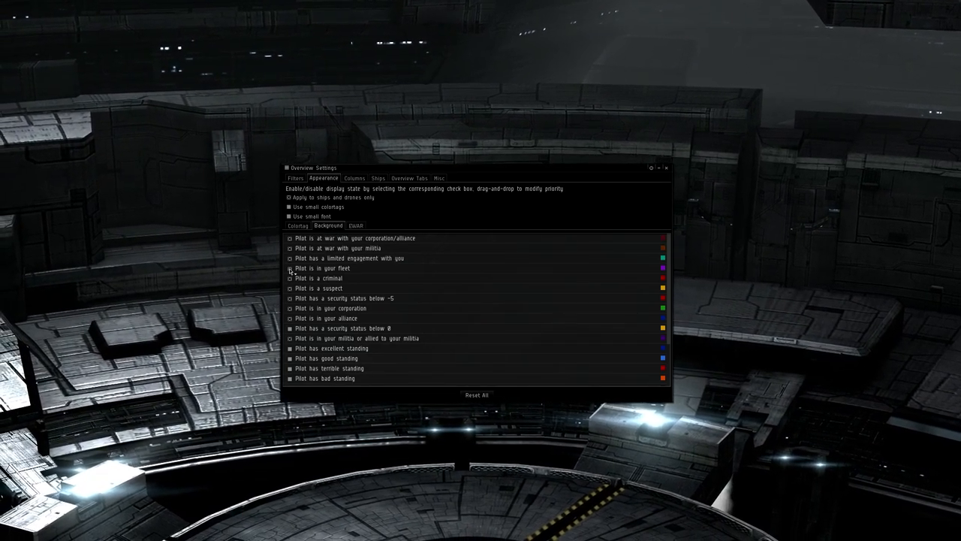
Enable the background colour for fleet members and scroll the pilot-state list.
click(289, 268)
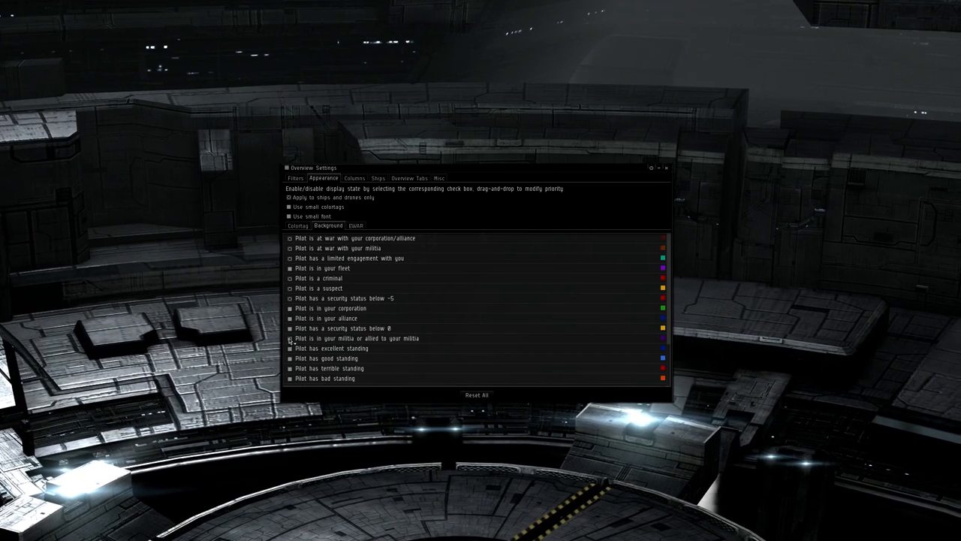
scroll(down, 3)
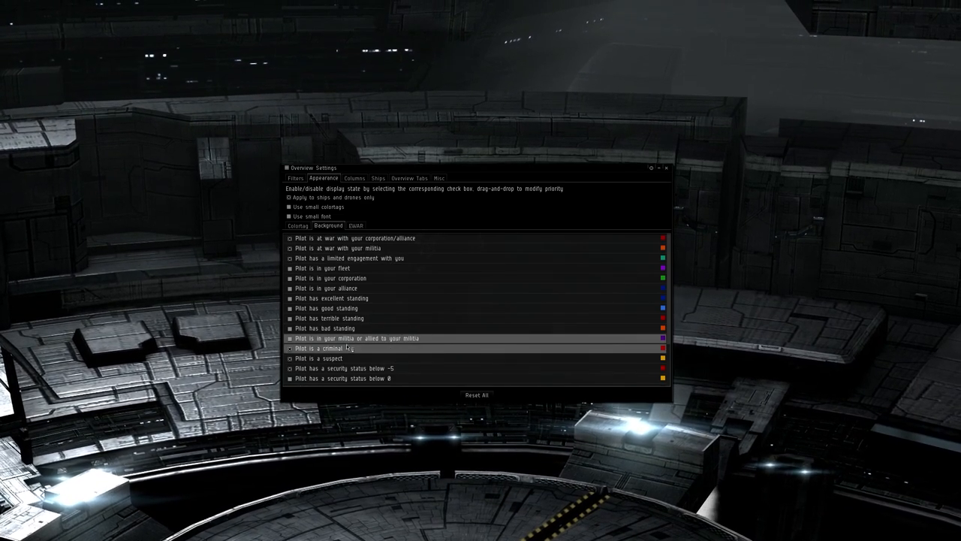
click(662, 338)
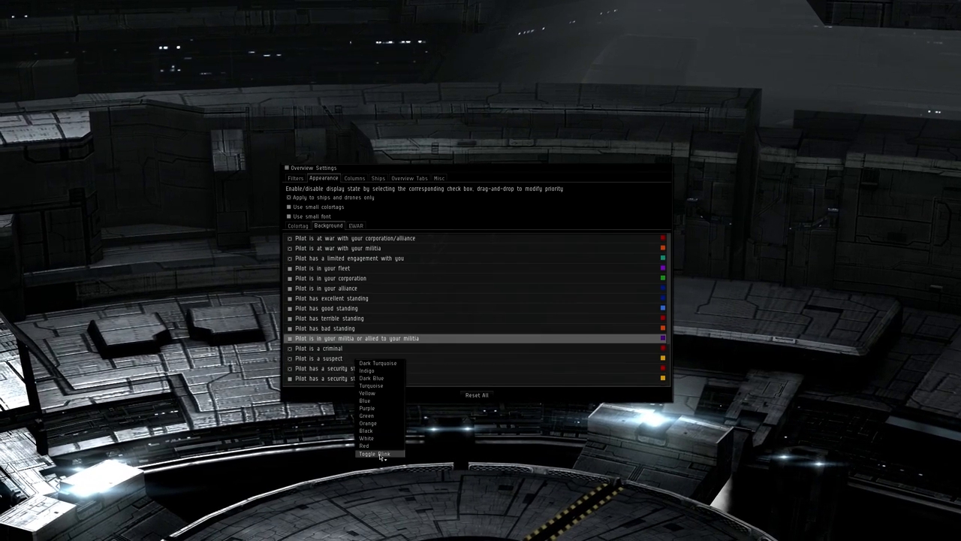
click(375, 453)
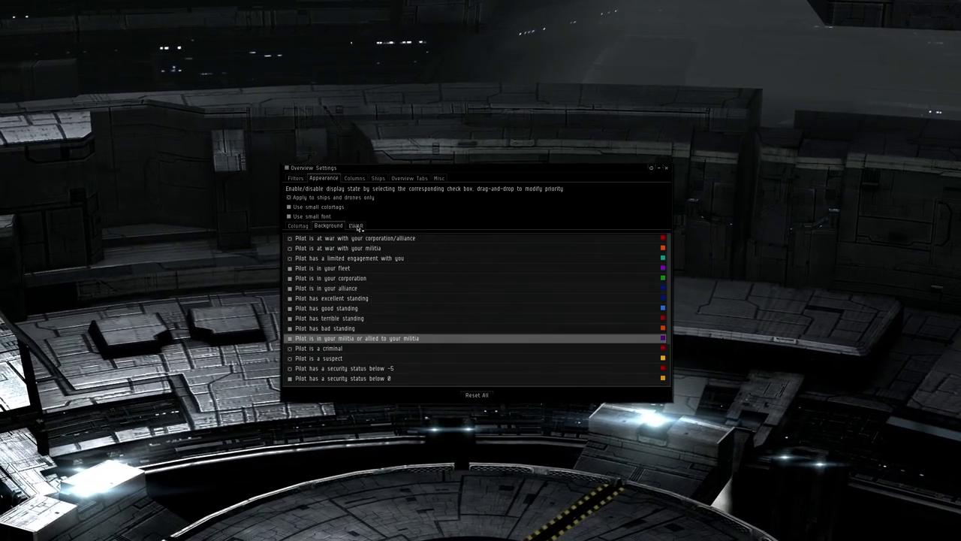
Show the EWAR list of electronic warfare states such as scrambling and webifying.
click(356, 225)
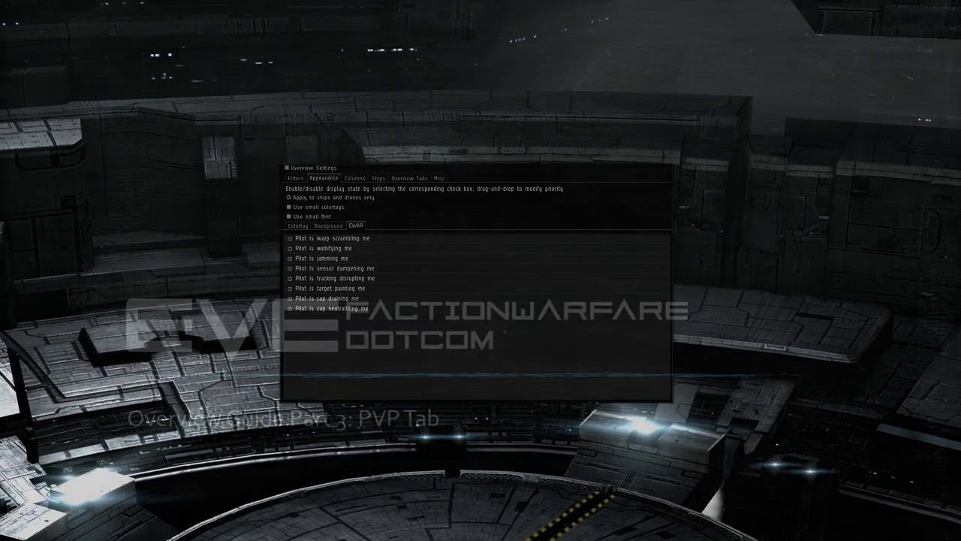
click(295, 178)
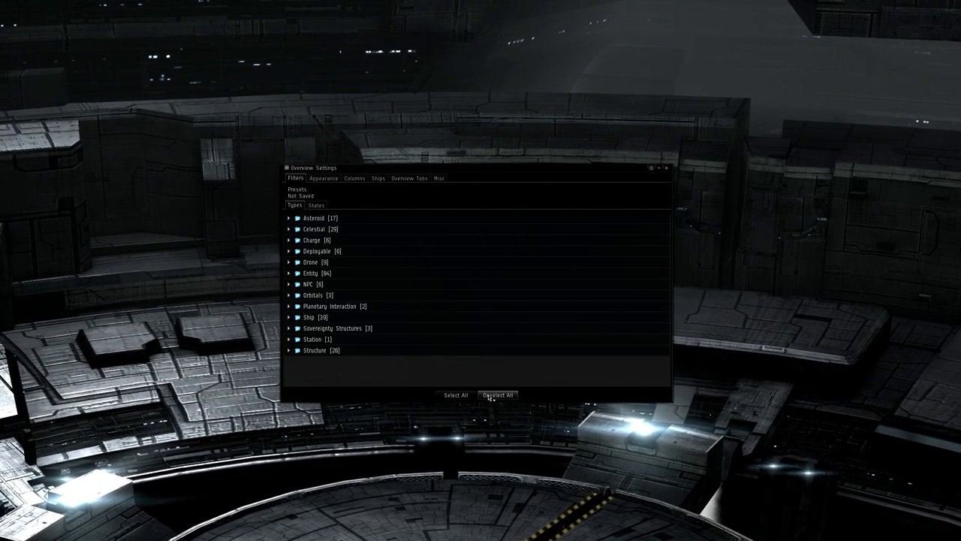
right_click(309, 317)
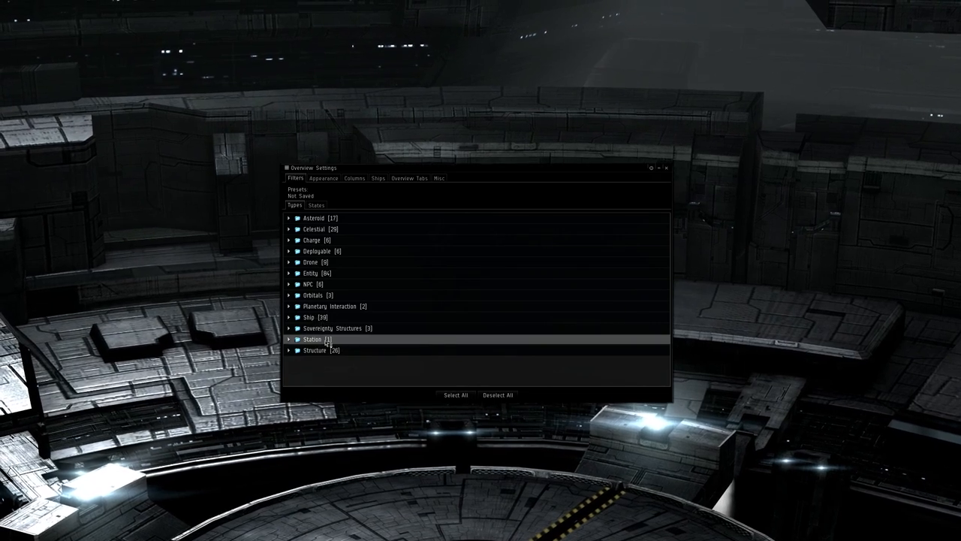
right_click(308, 240)
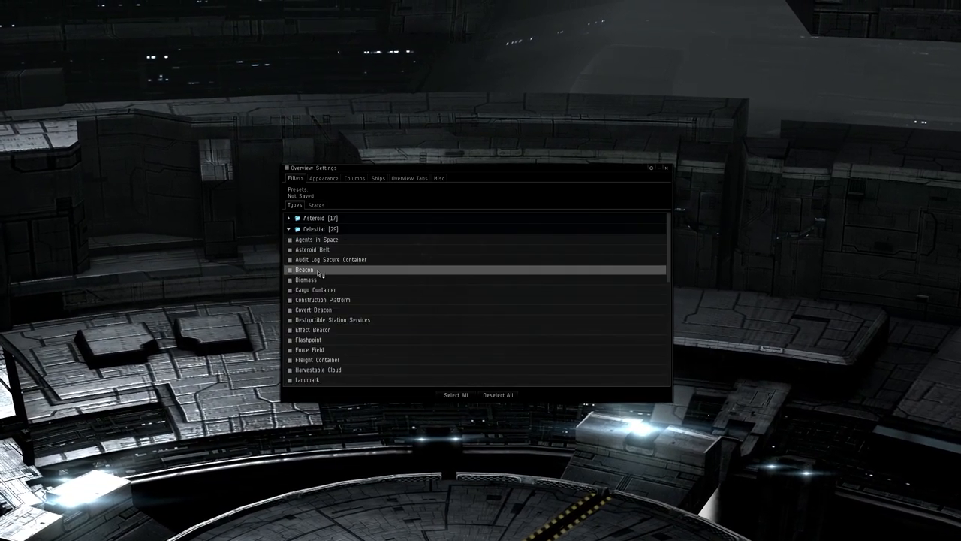
click(290, 269)
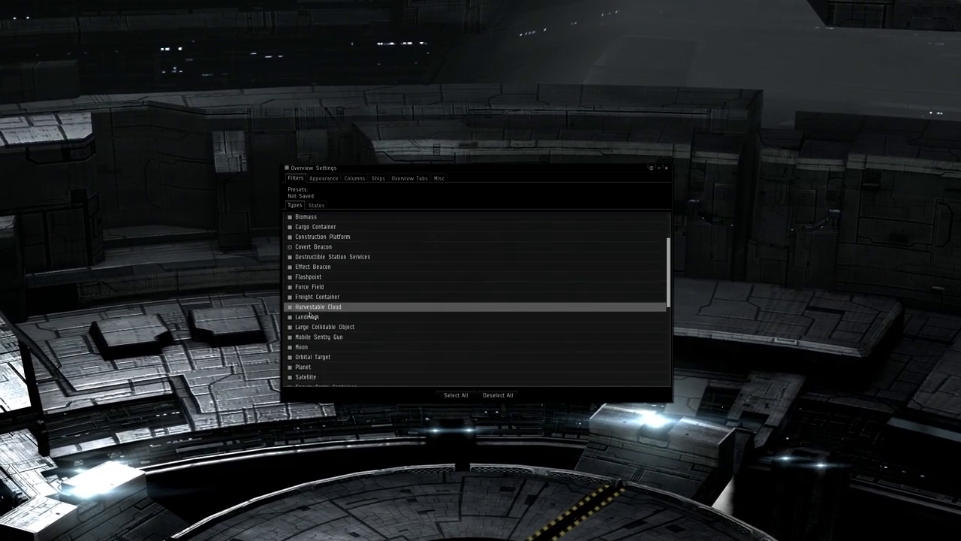
scroll(down, 3)
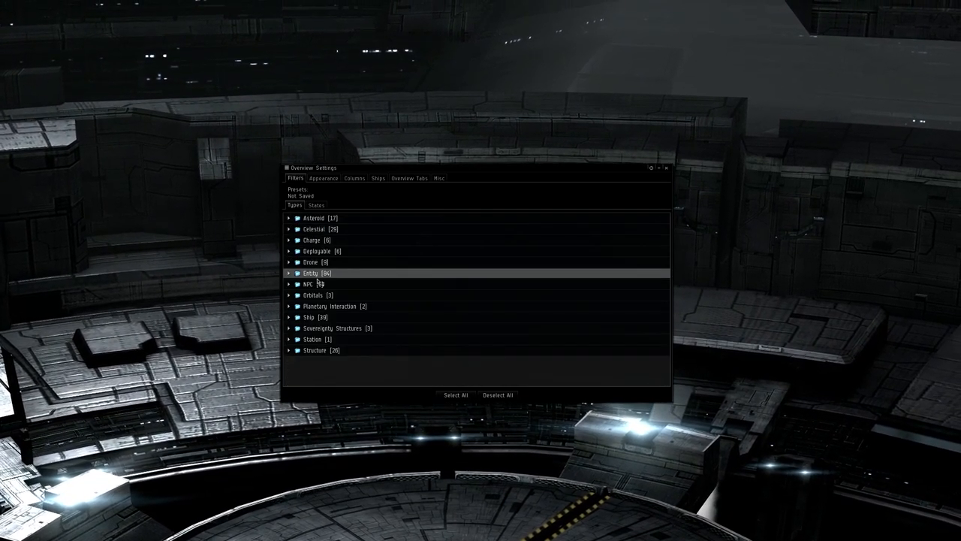
click(289, 284)
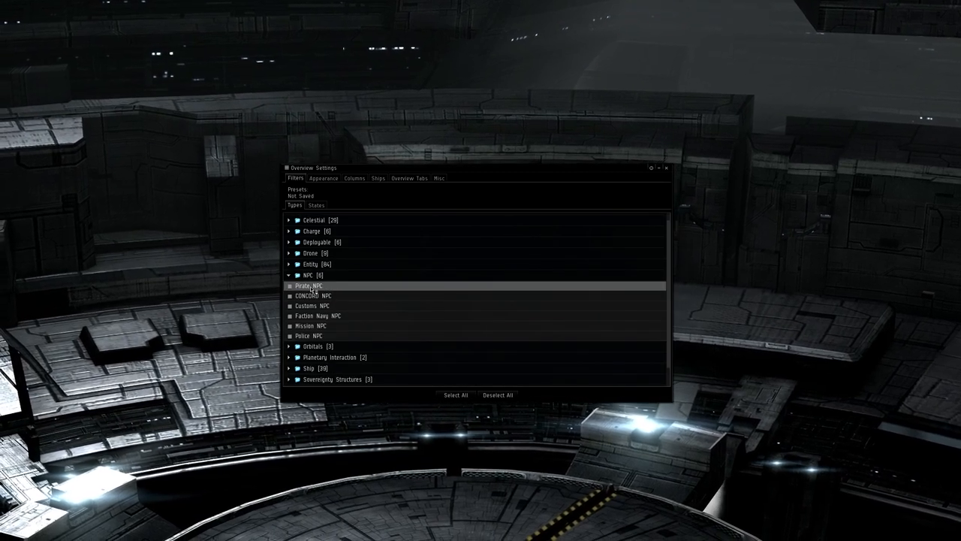
click(289, 286)
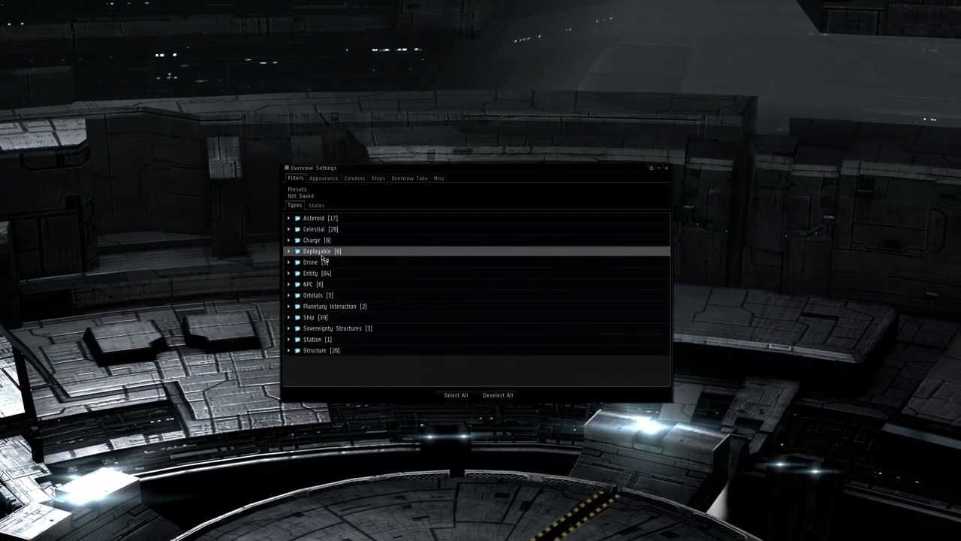
click(289, 273)
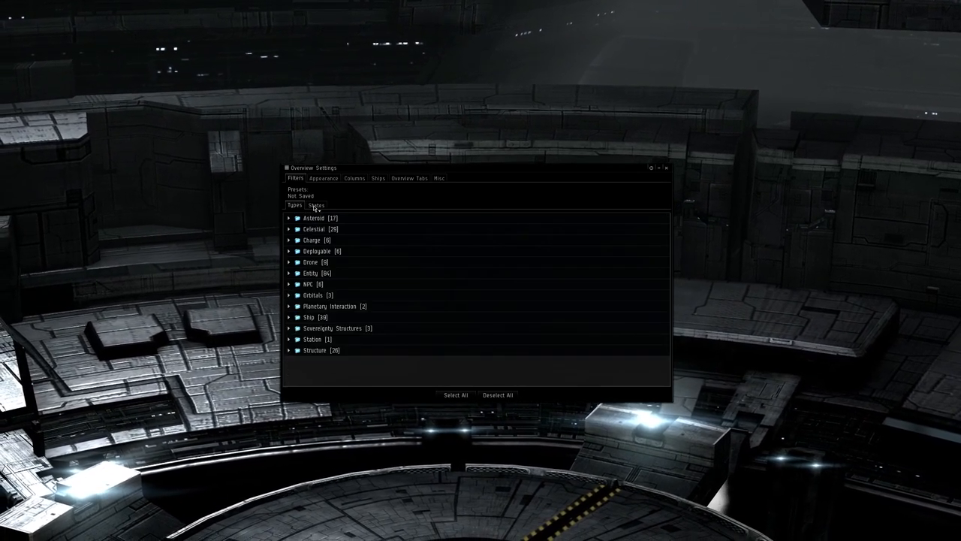
Bring up the States filter list and scroll to the bottom of pilot conditions.
click(316, 204)
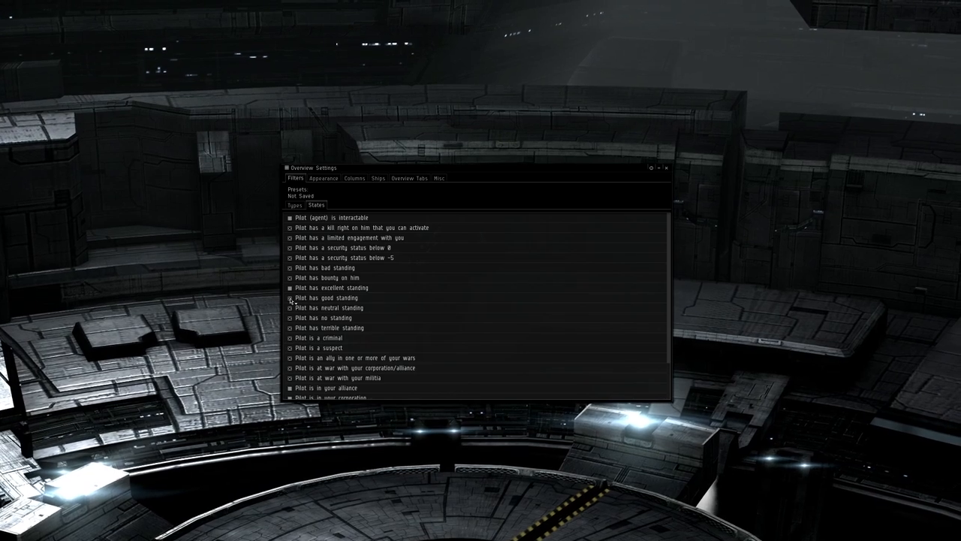
scroll(down, 3)
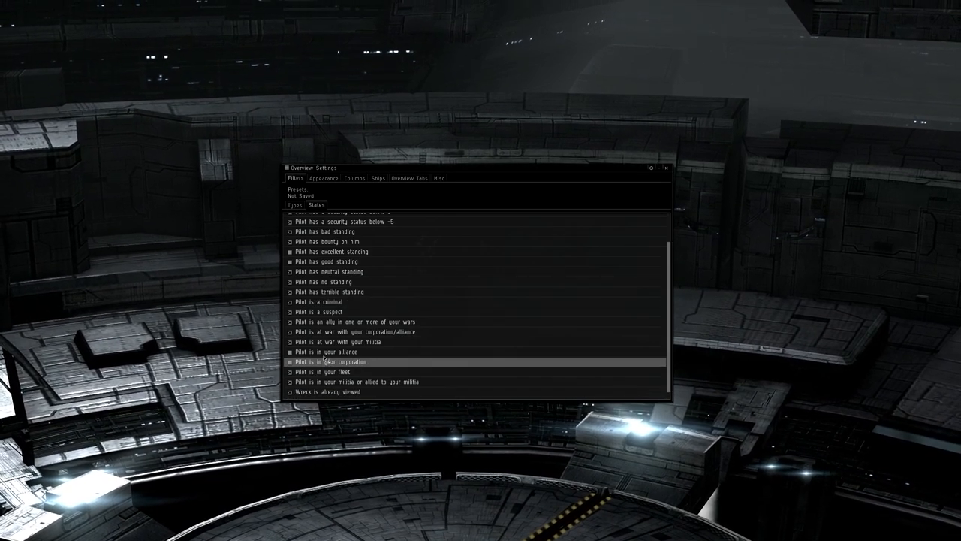
mouse_move(327, 362)
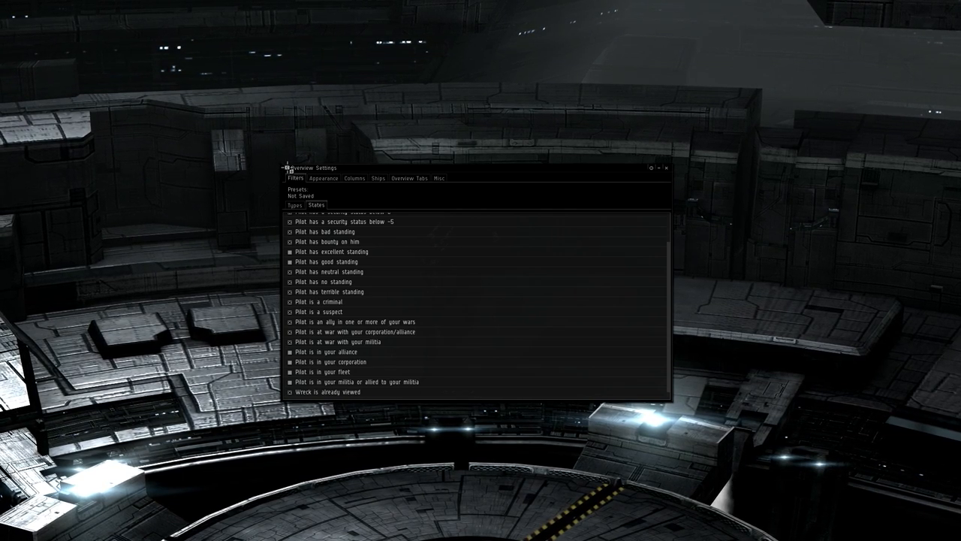
Save the current filter selection as preset '1 - pvp' and return to the Types list.
click(286, 166)
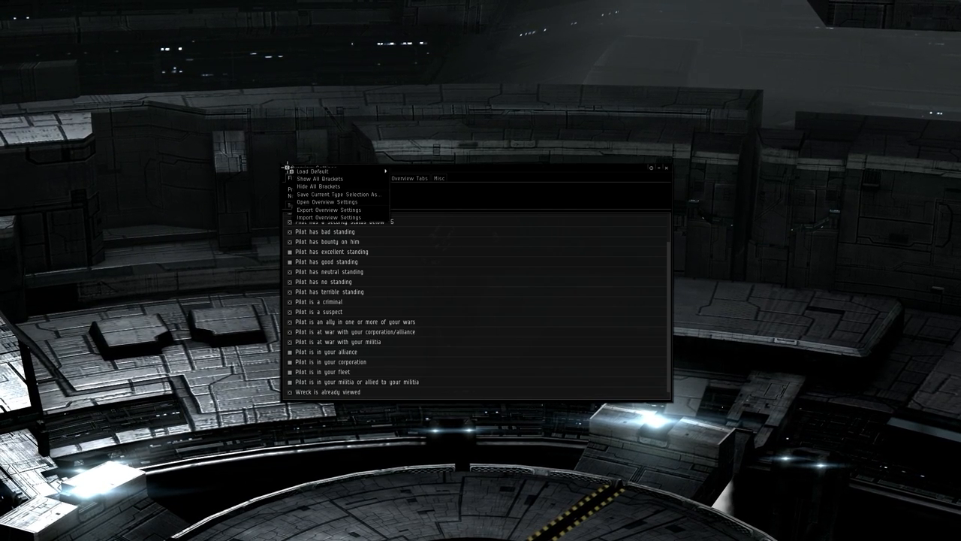
click(340, 194)
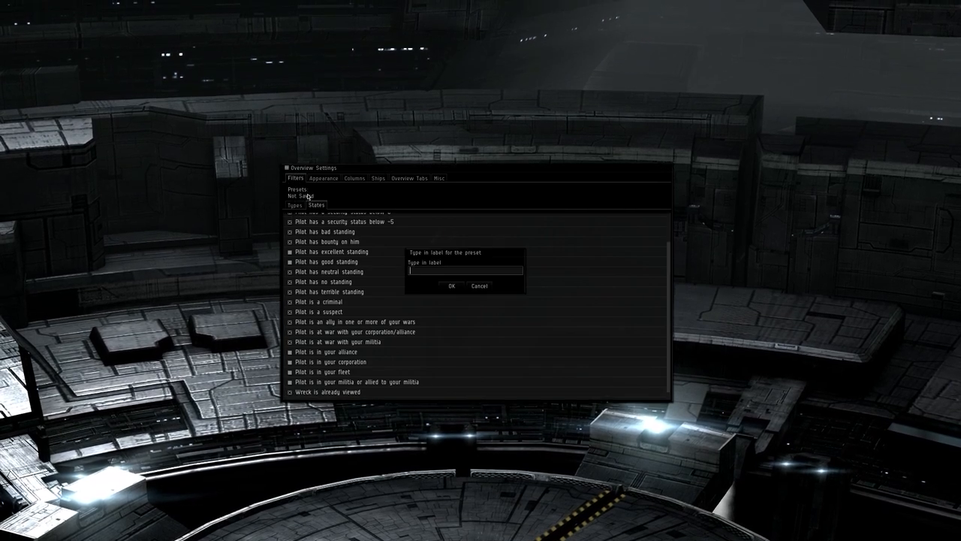
text(1 - P)
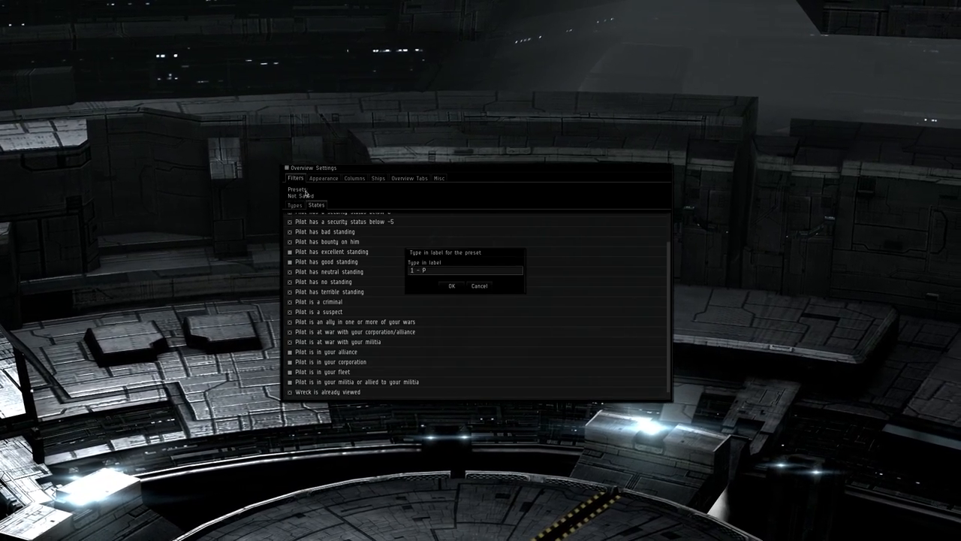
click(451, 285)
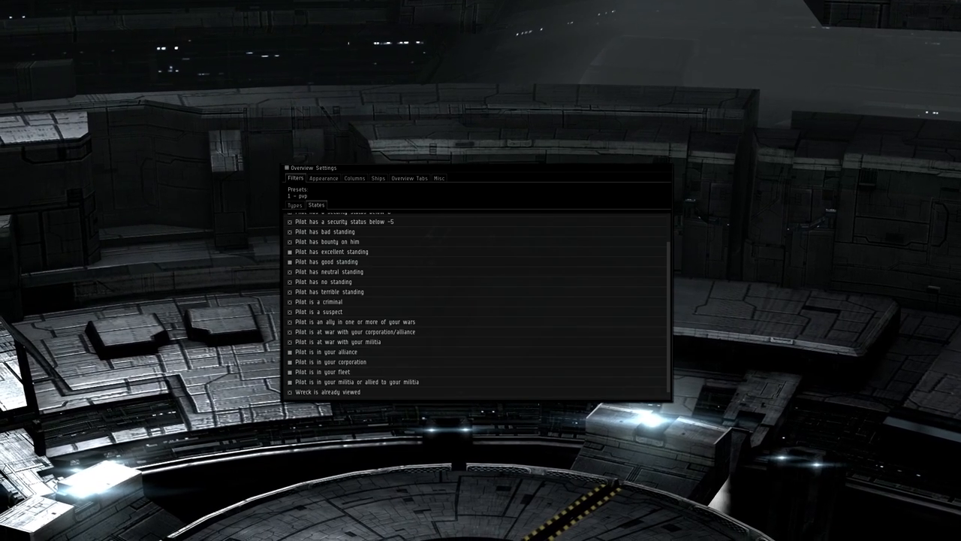
click(295, 205)
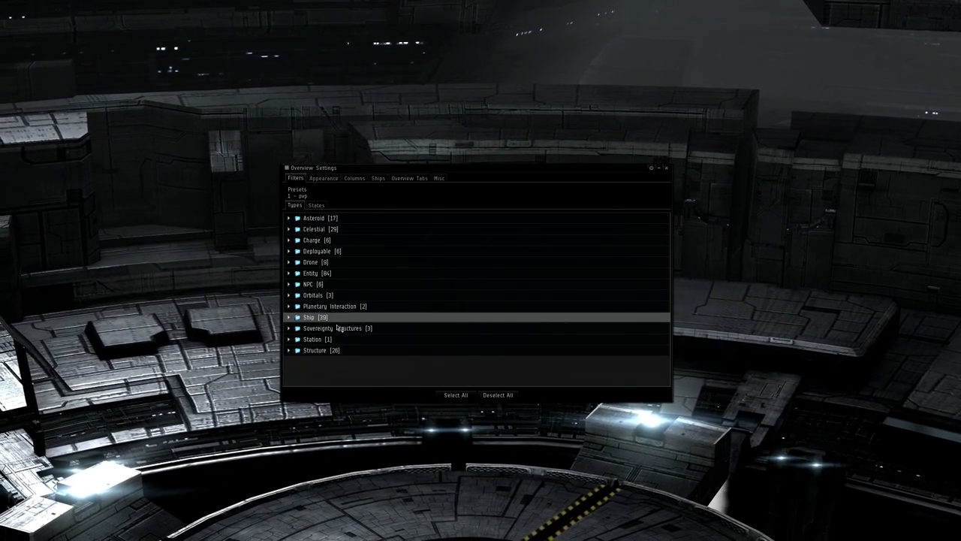
Save the adjusted type filters as the second overview preset, labelled '2 - drones'.
right_click(331, 328)
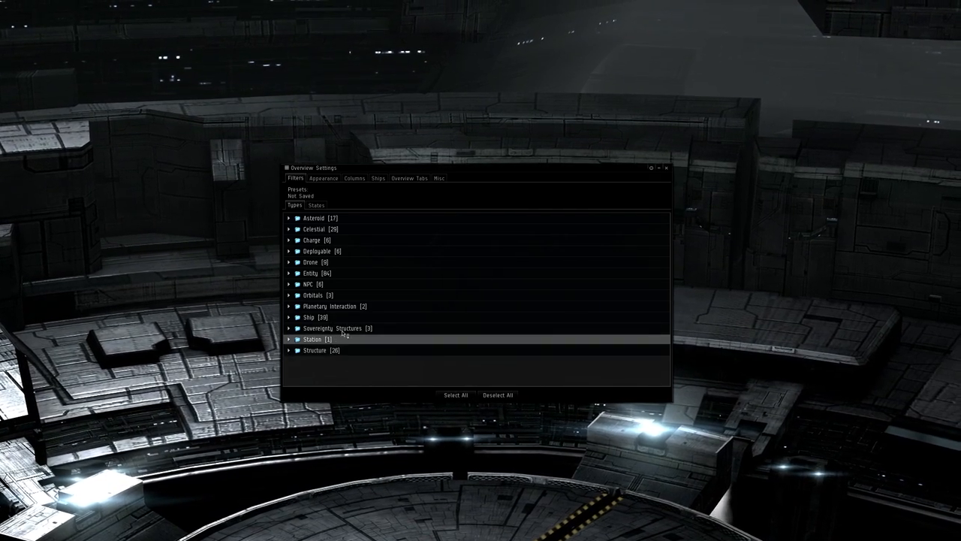
right_click(338, 295)
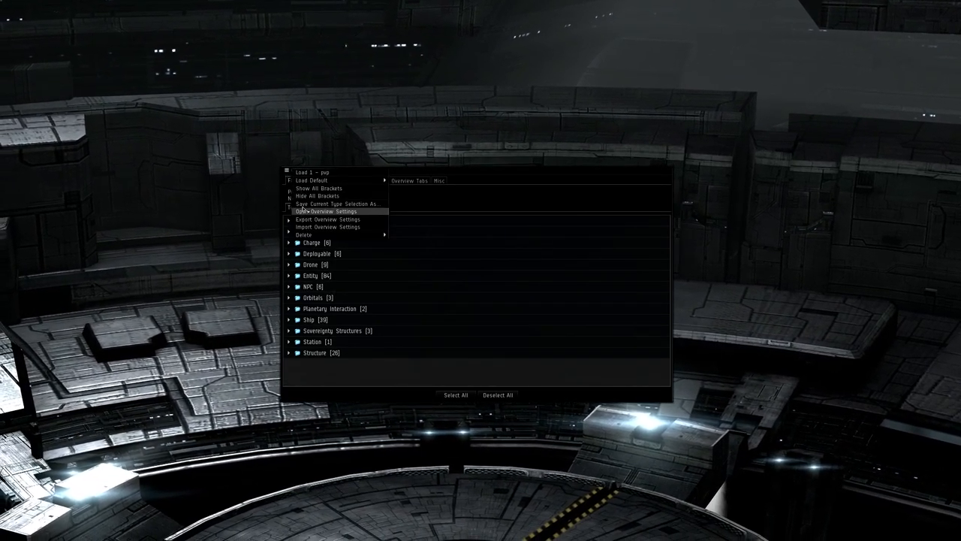
click(338, 203)
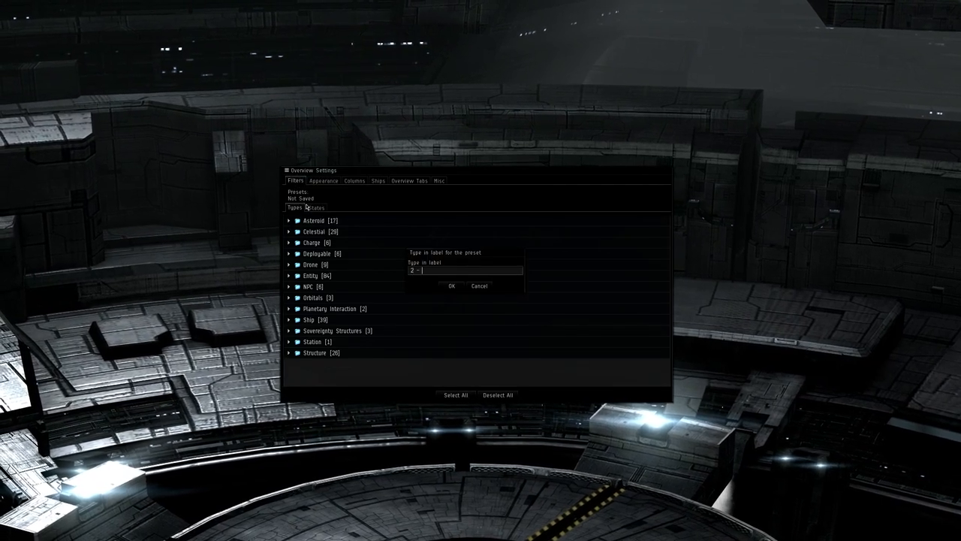
click(451, 285)
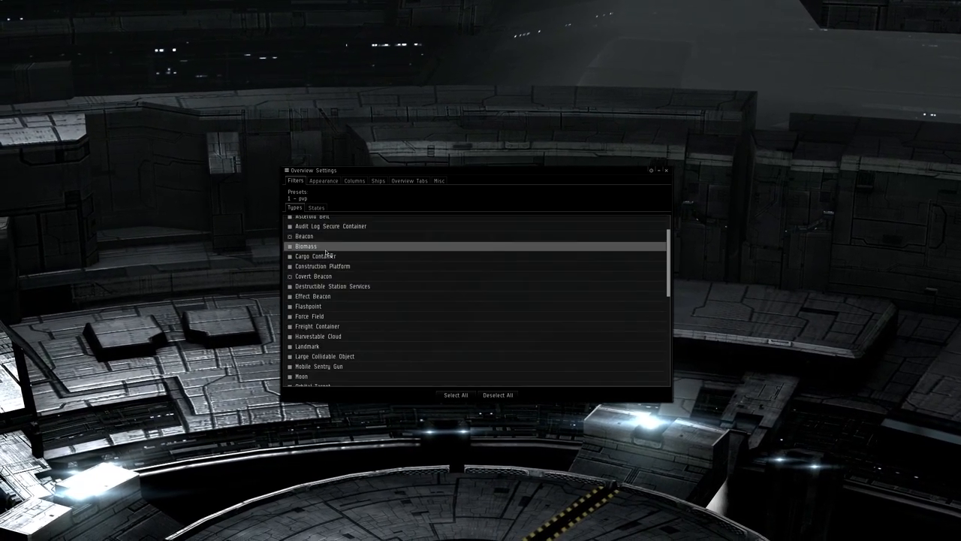
Expand the Station and Deployable filter groups, adjust ticks, and save as '3 - travel'.
scroll(down, 3)
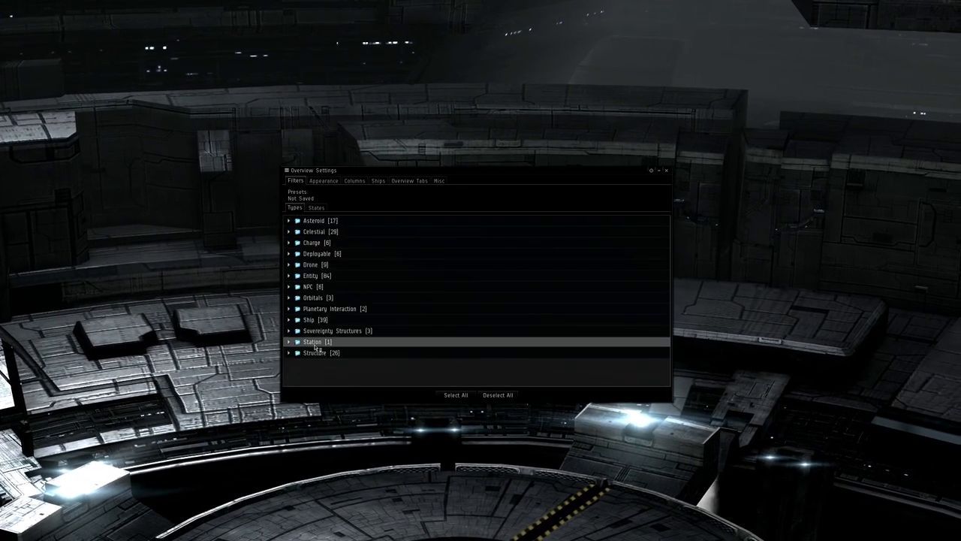
click(289, 342)
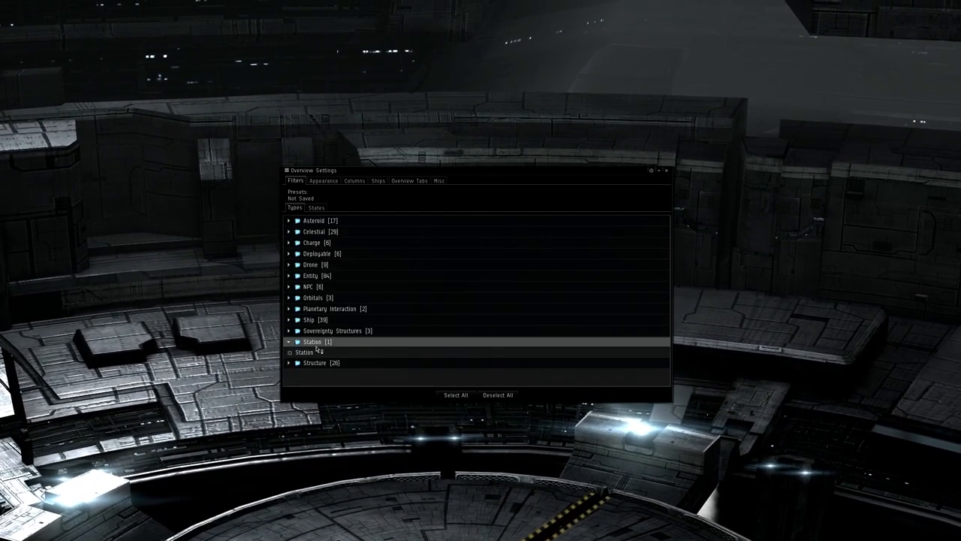
click(289, 253)
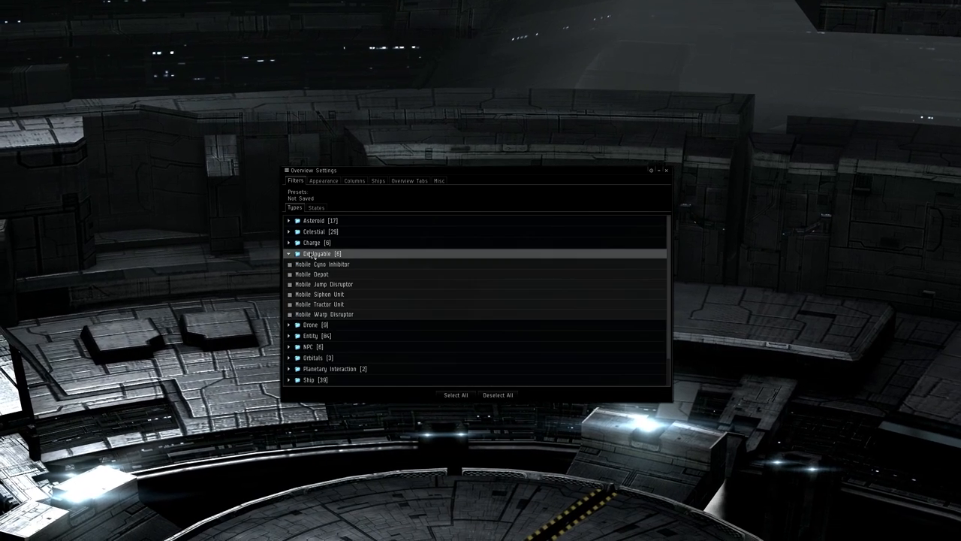
click(323, 314)
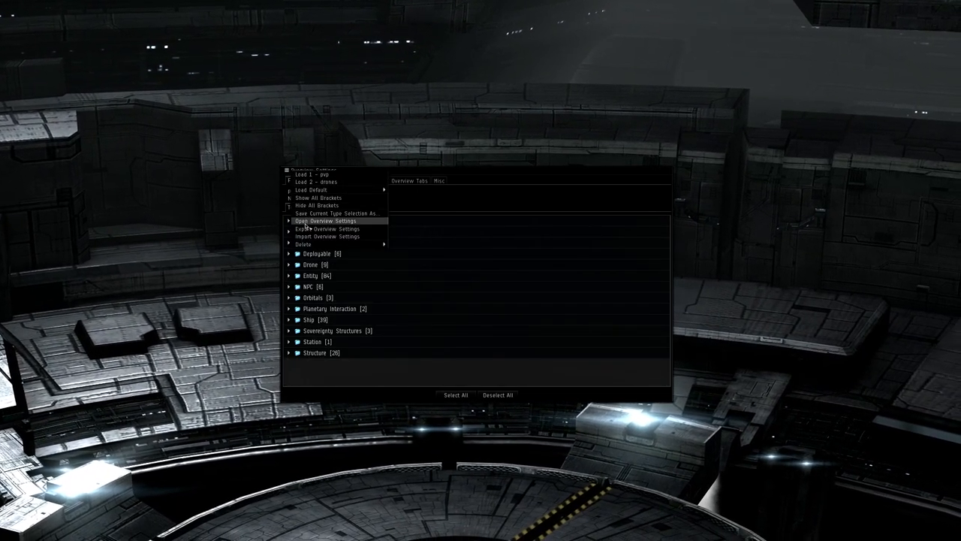
click(336, 212)
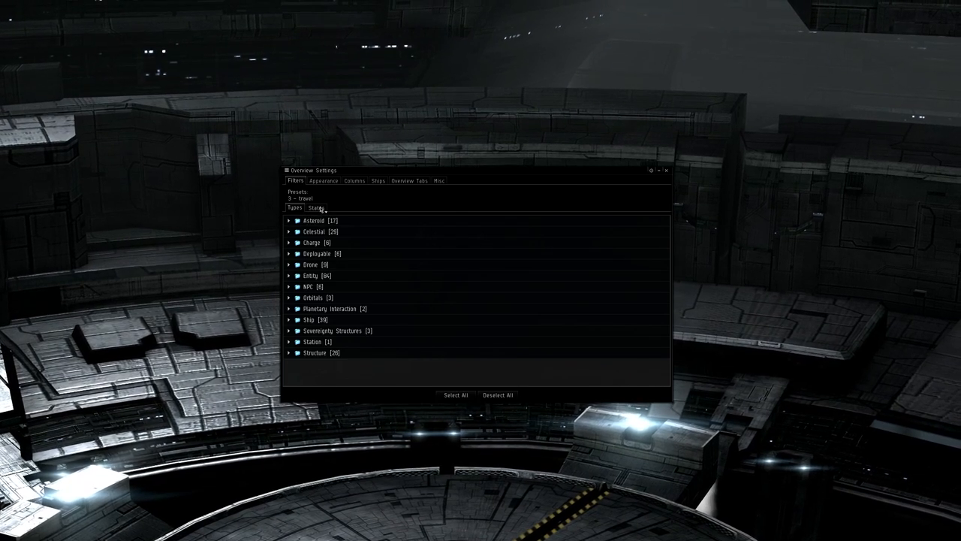
Tick the excellent standing pilot state and save it as preset '4 - F'.
click(315, 207)
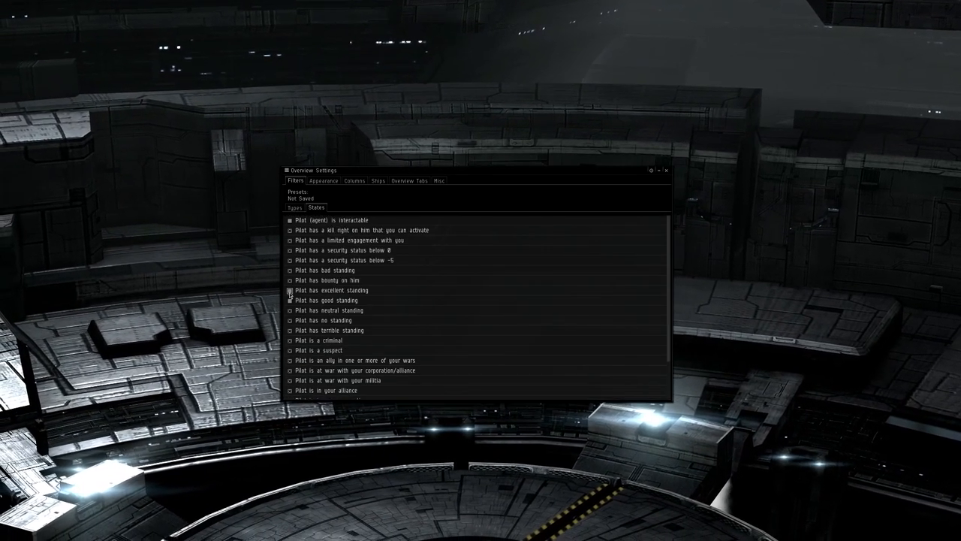
click(289, 290)
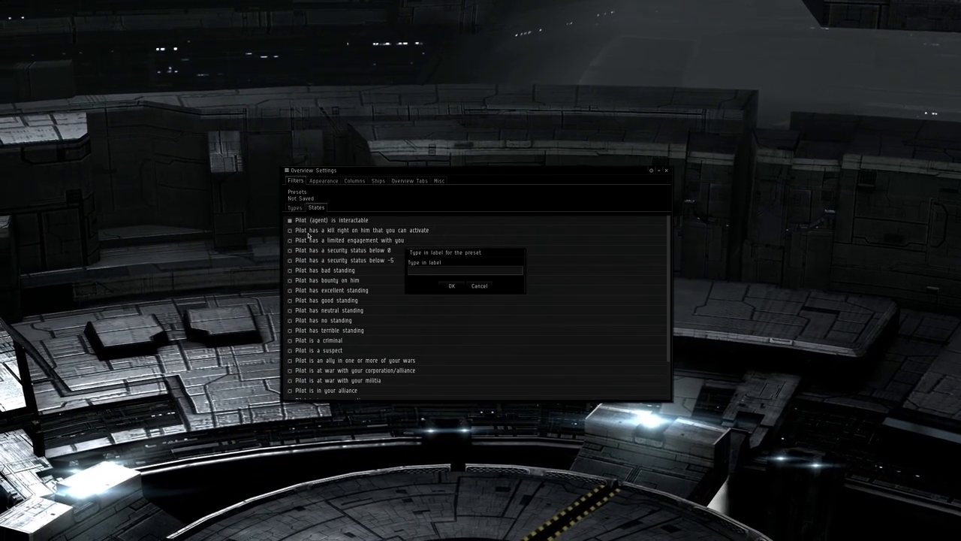
text(4 - F)
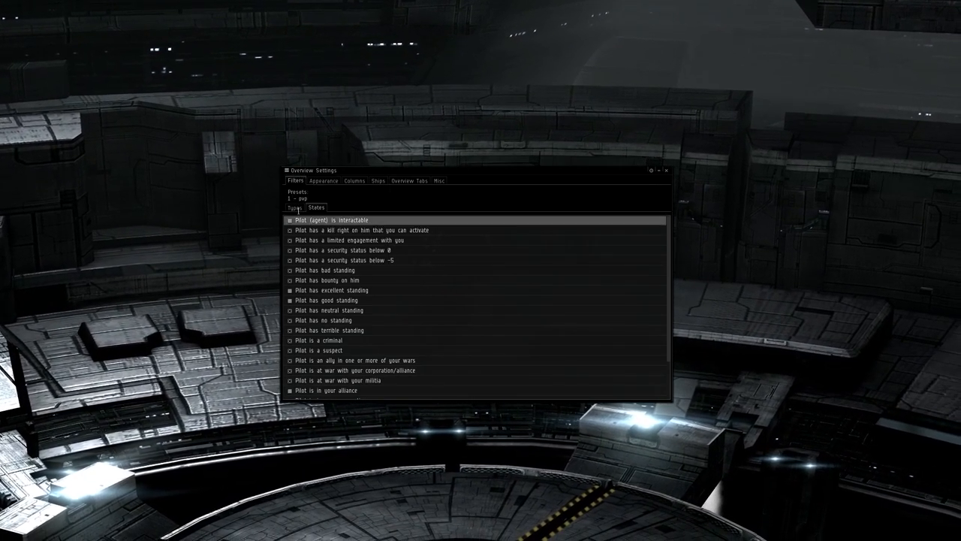
Toggle Planet under the Celestial types and save the selection as '5 - safety'.
click(294, 207)
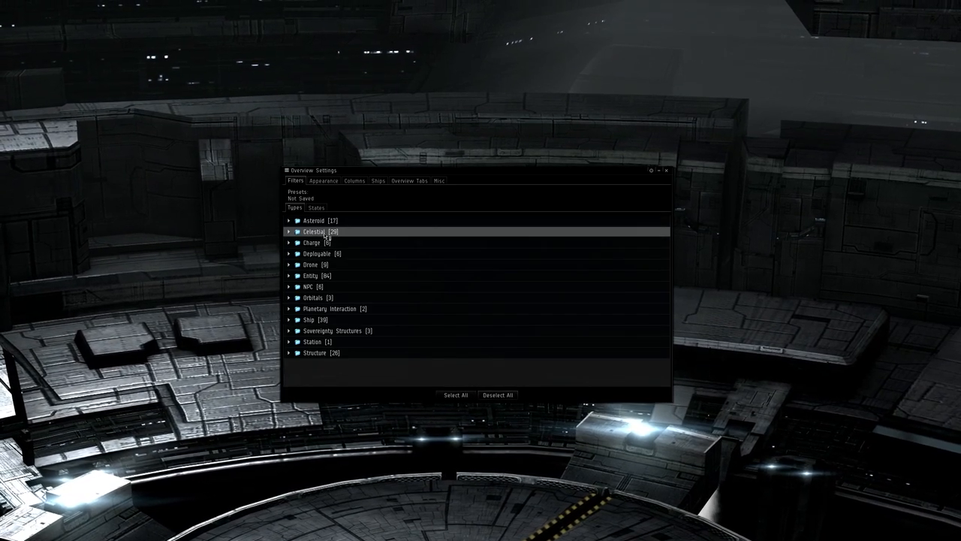
click(289, 231)
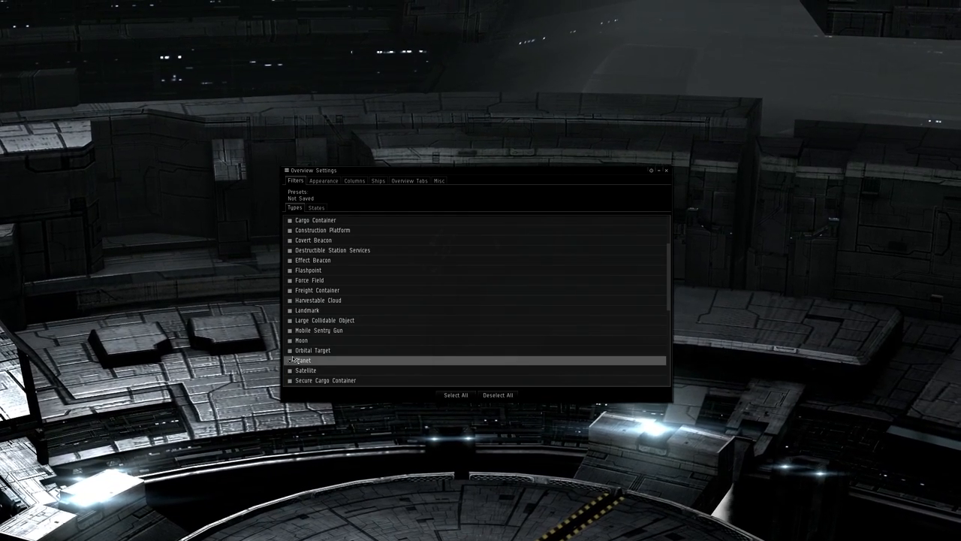
click(303, 360)
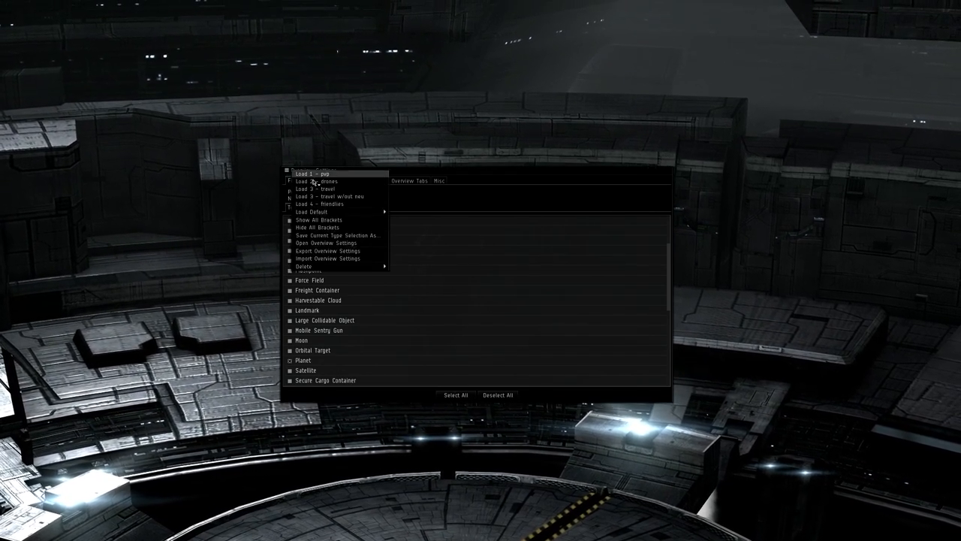
mouse_move(336, 235)
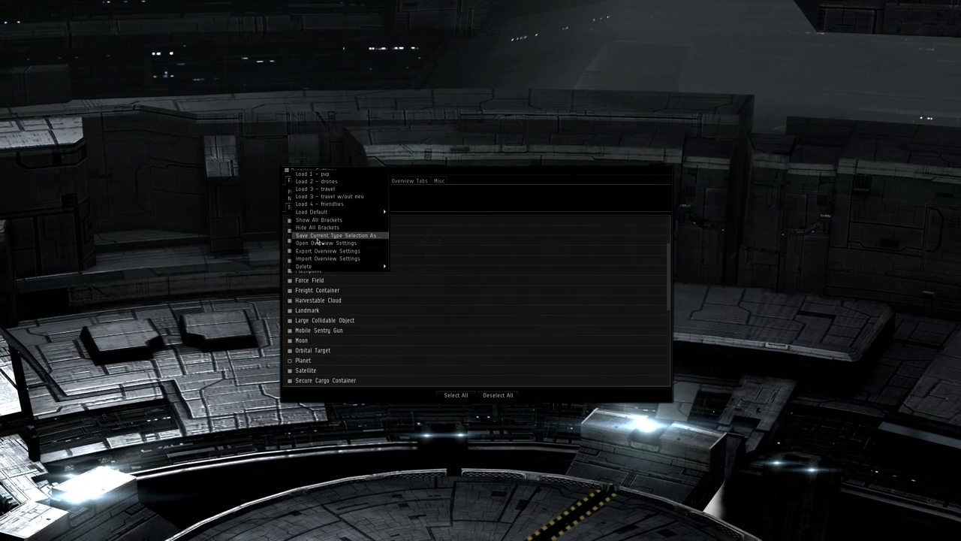
click(338, 235)
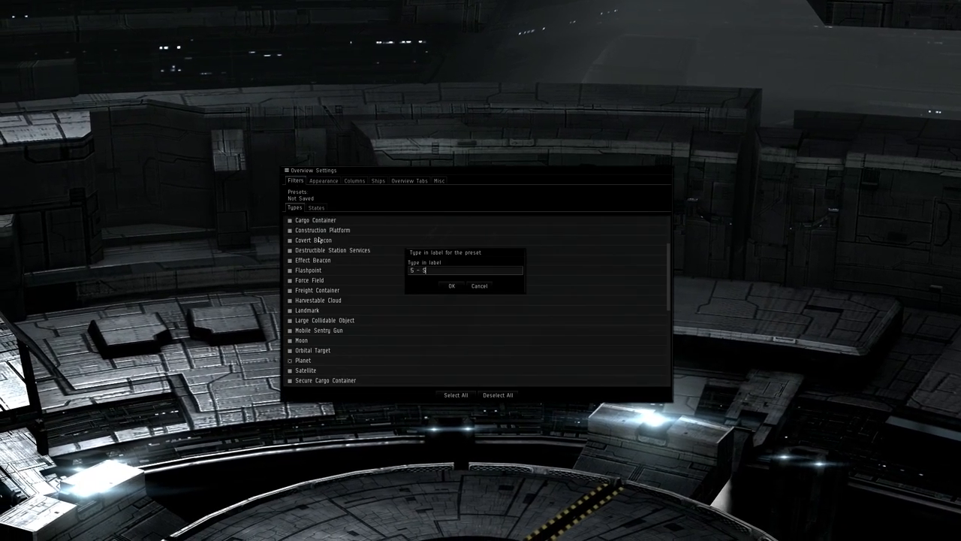
click(451, 285)
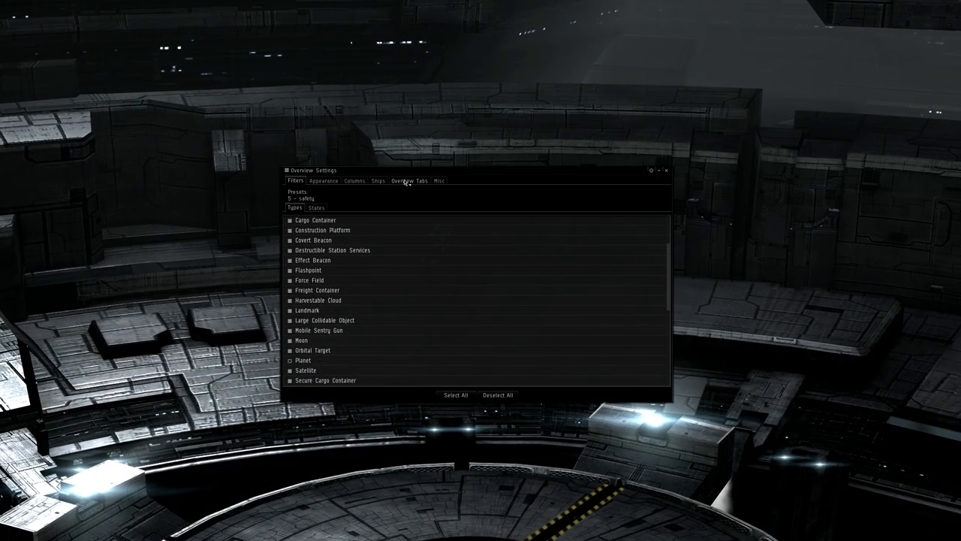
Create the PvP, Drones and Travel overview tabs linked to their matching presets.
click(409, 181)
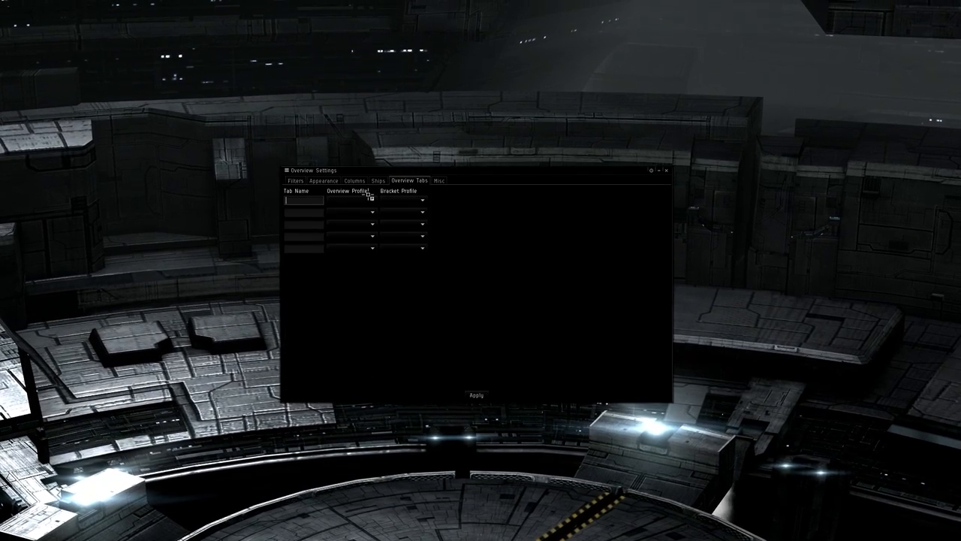
text(PvP)
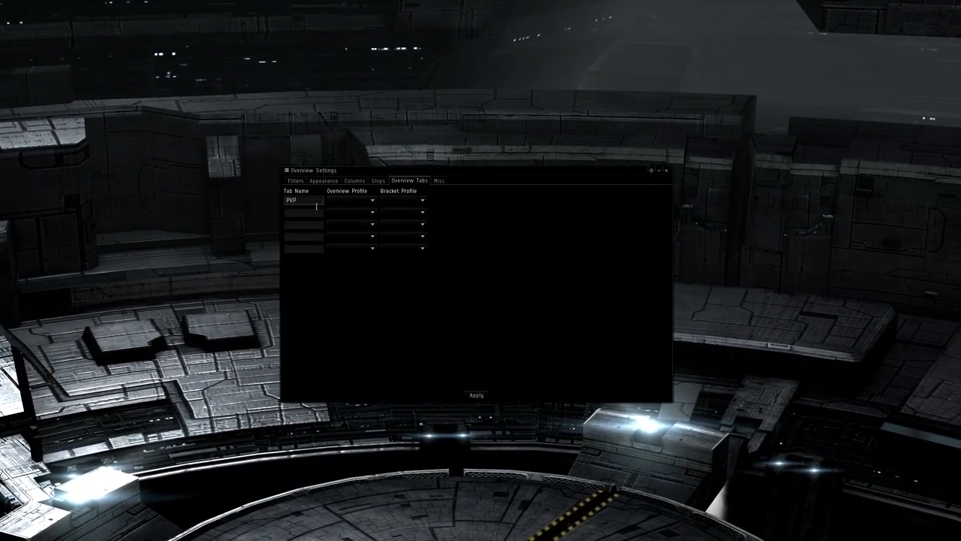
click(372, 211)
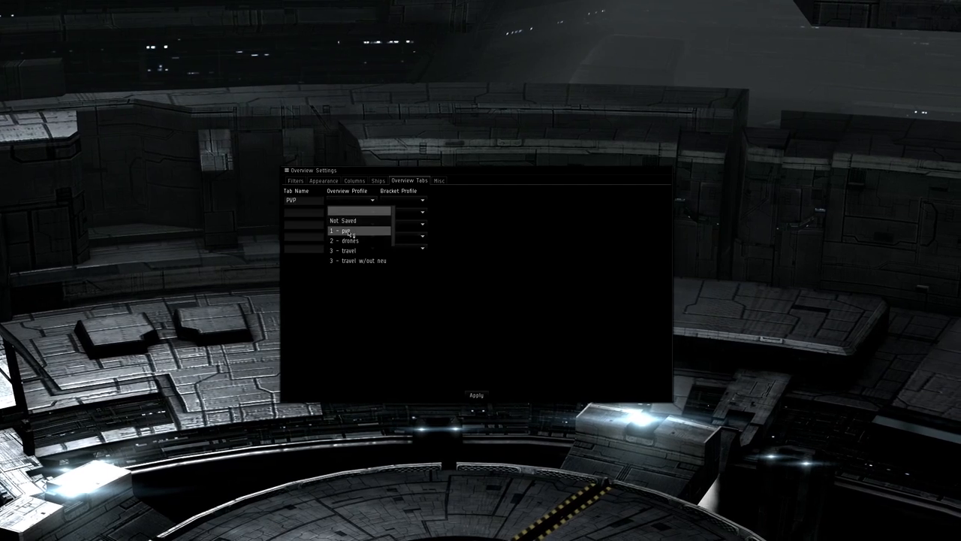
click(347, 230)
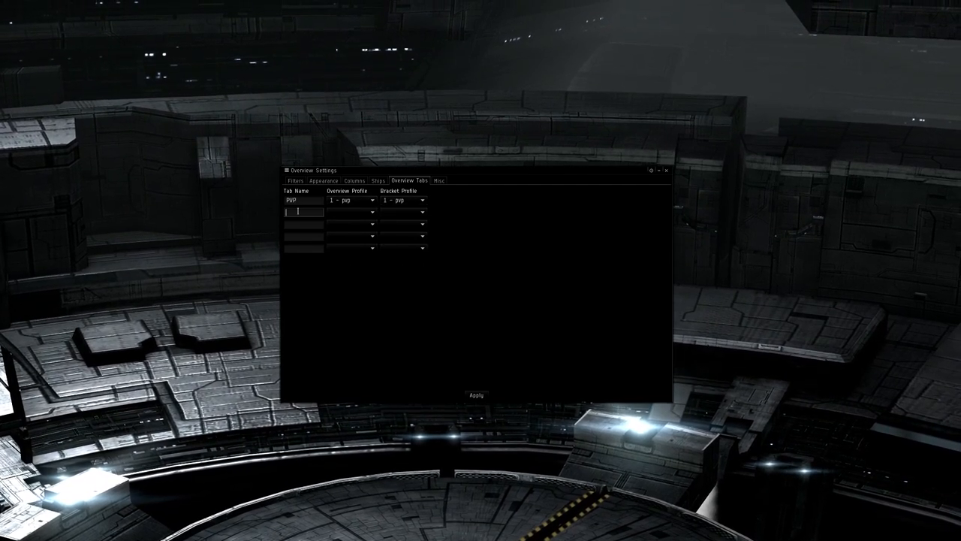
click(374, 211)
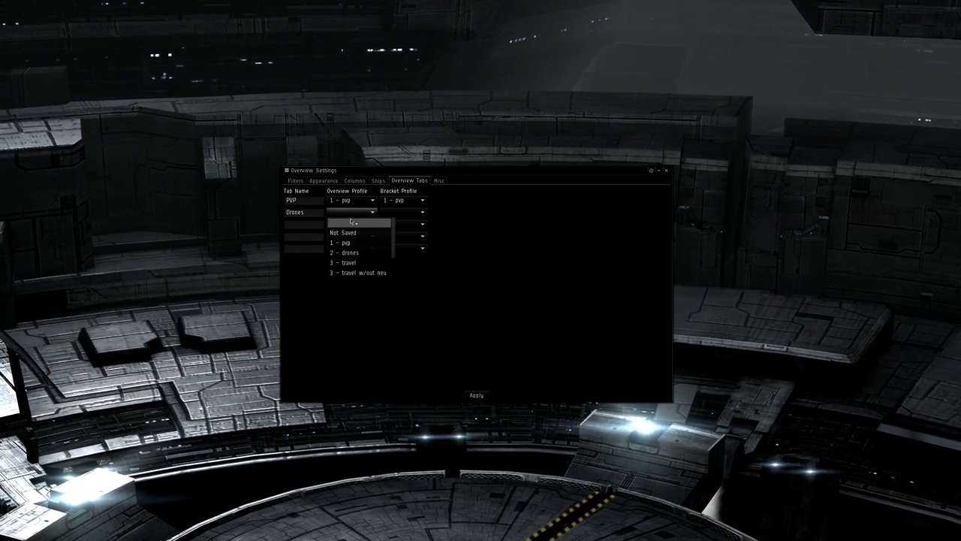
click(345, 252)
text(Travel)
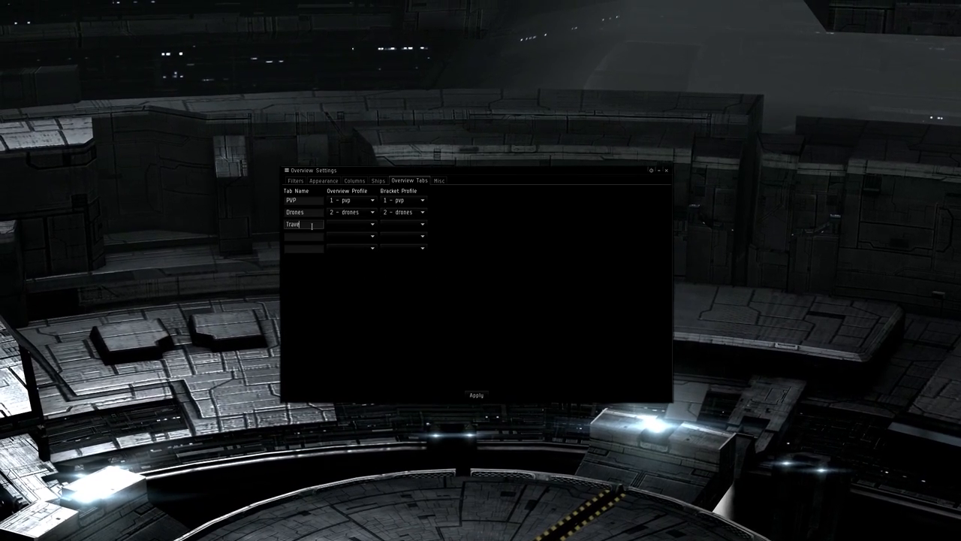
click(373, 224)
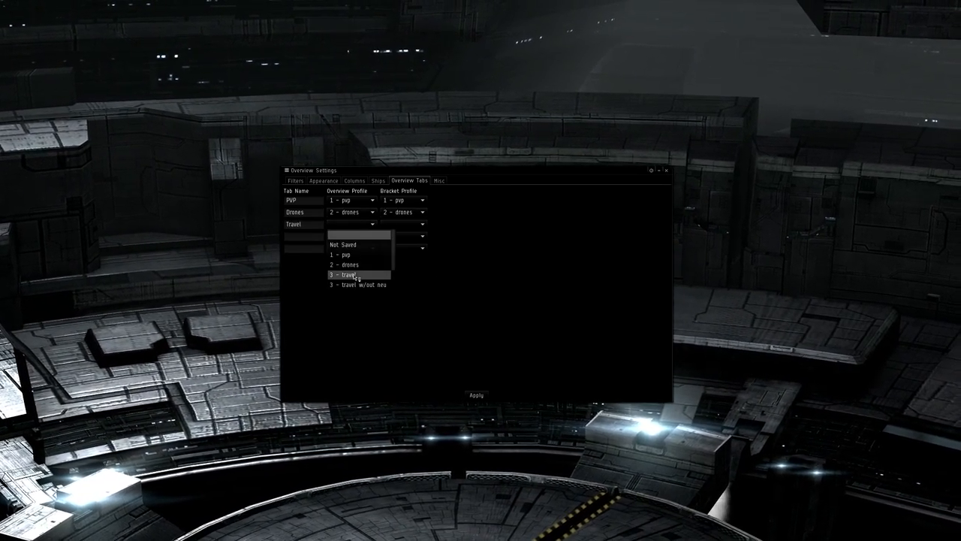
click(345, 274)
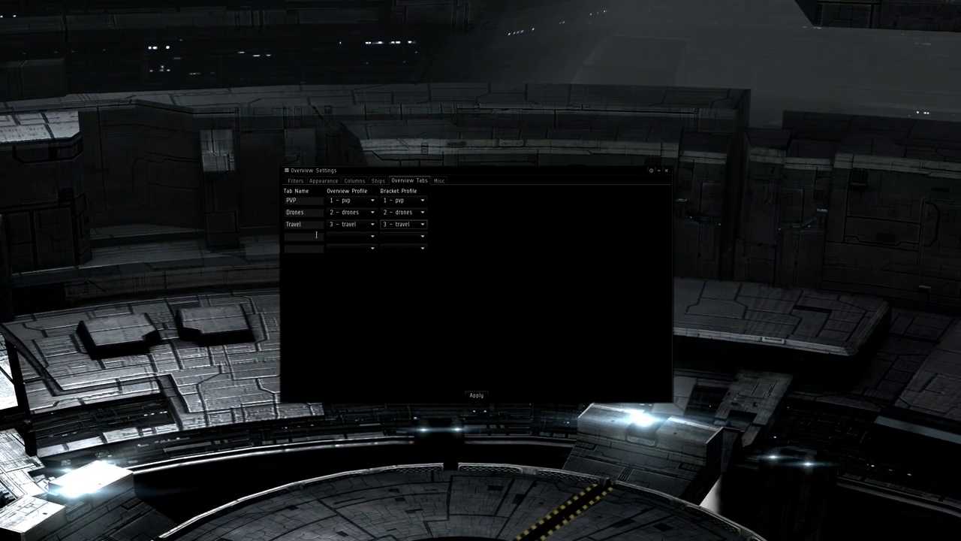
Add Friendly and Safety tabs with matching overview and bracket presets.
text(Friend)
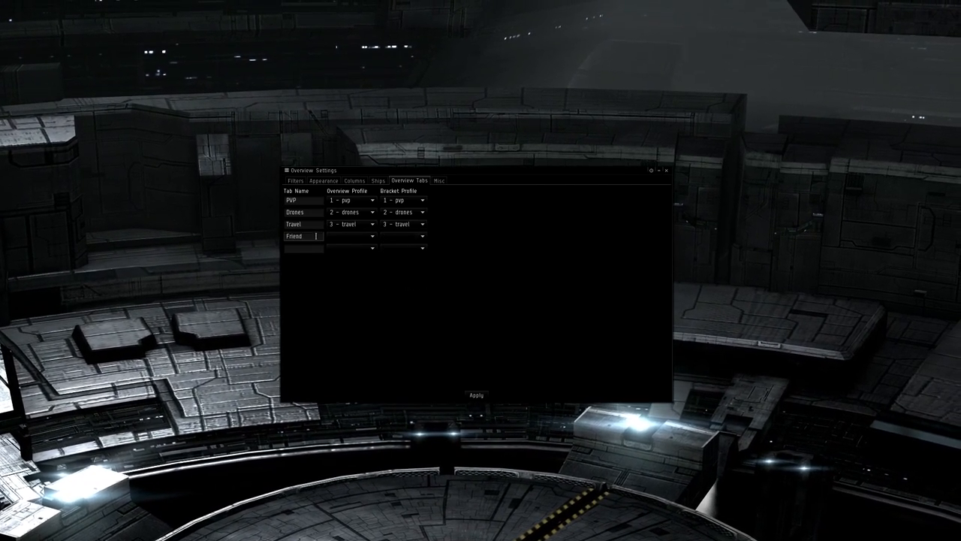
click(373, 236)
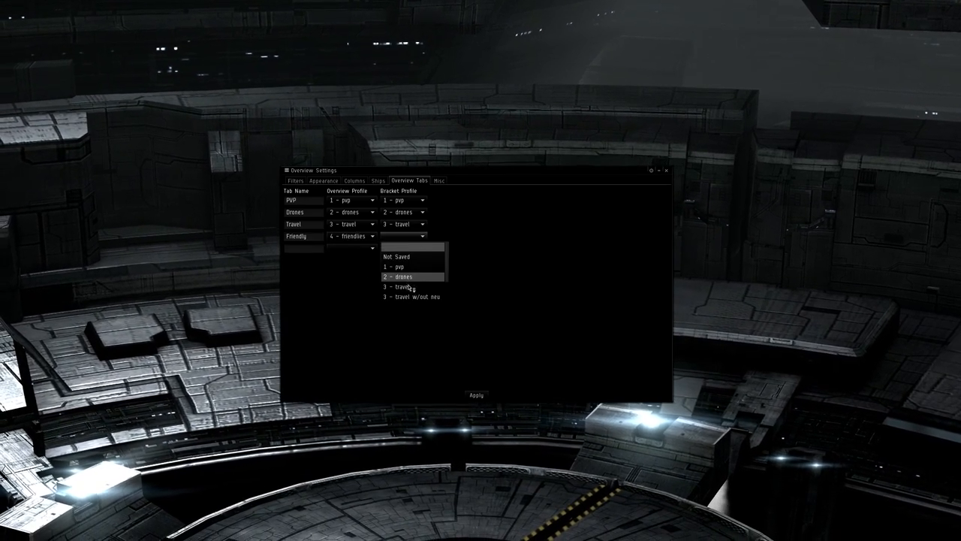
click(412, 267)
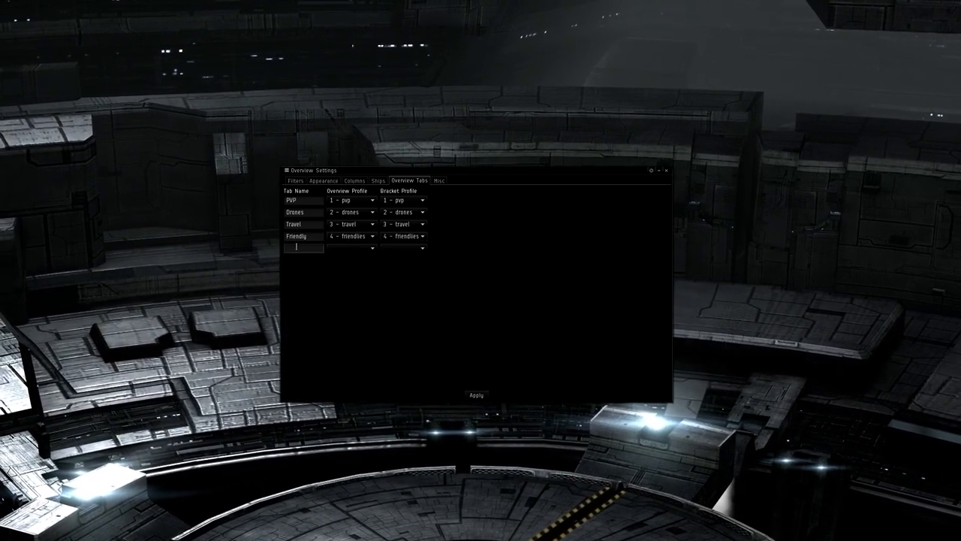
text(Safety)
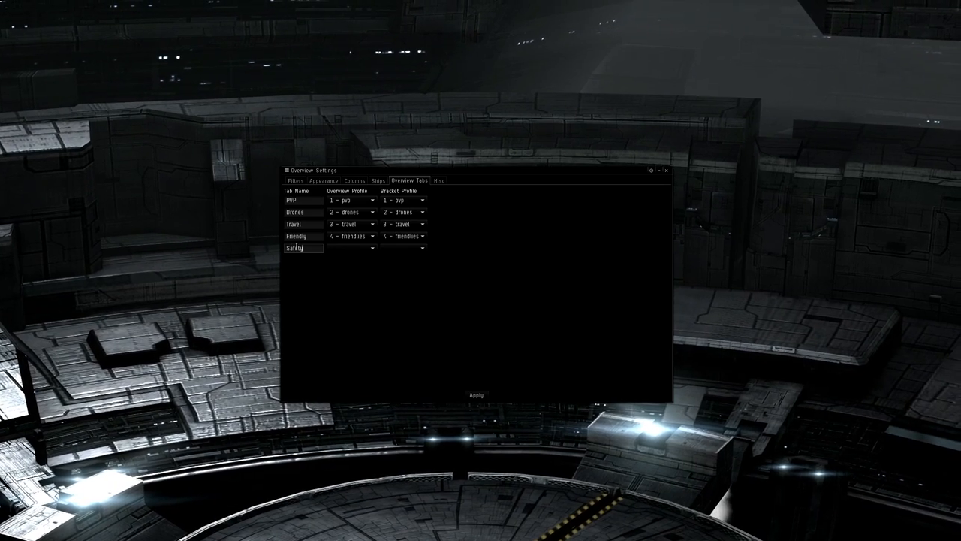
click(373, 247)
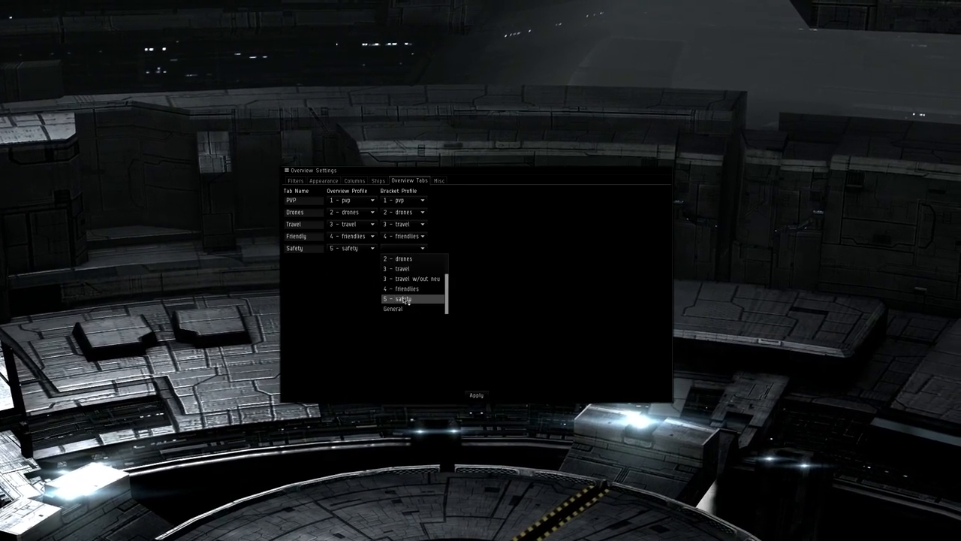
click(398, 298)
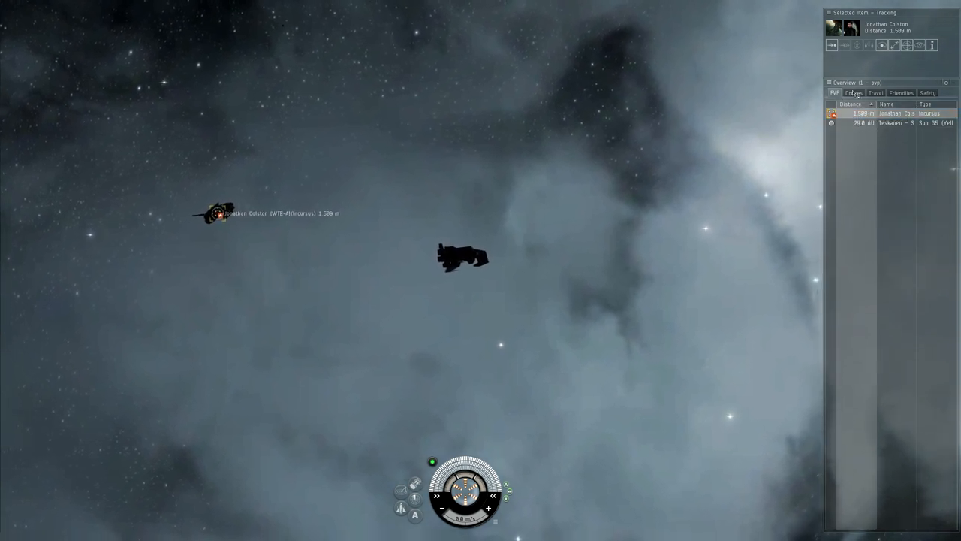
Switch through the Drones, Travel, Friendlies and Safety overview tabs in space.
click(854, 92)
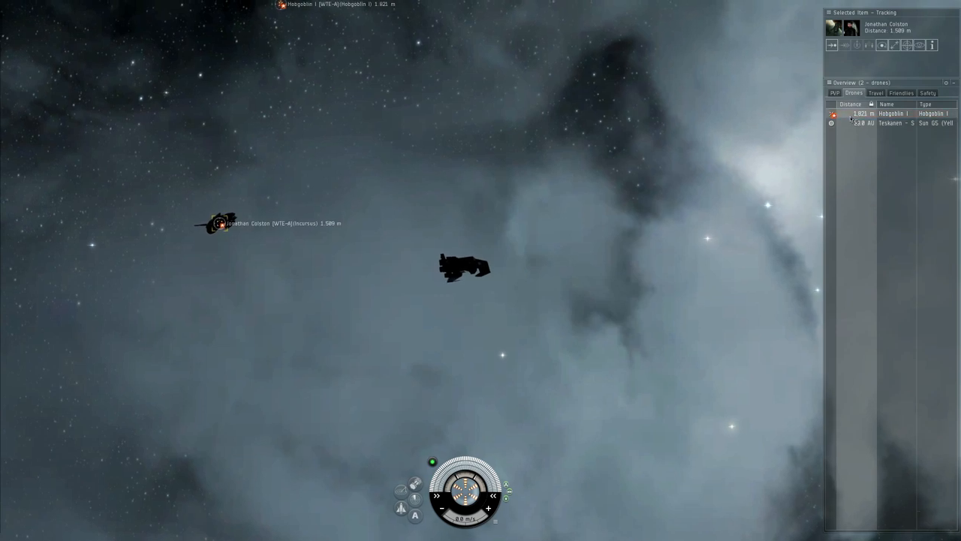
click(889, 113)
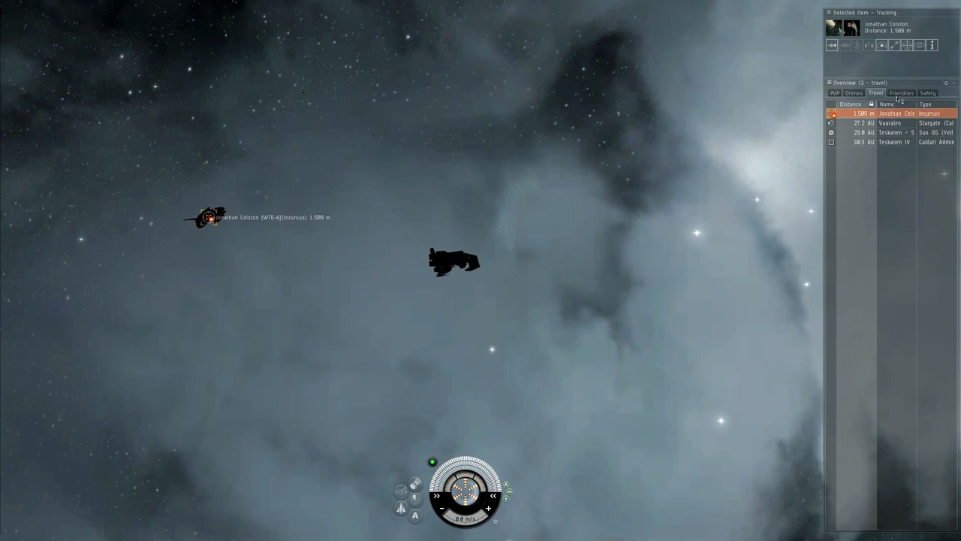
click(901, 93)
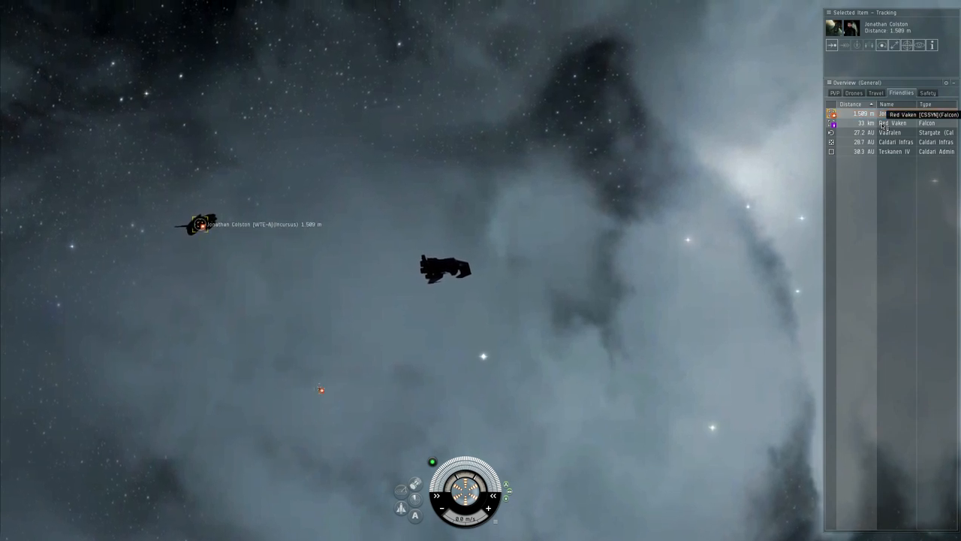
click(928, 93)
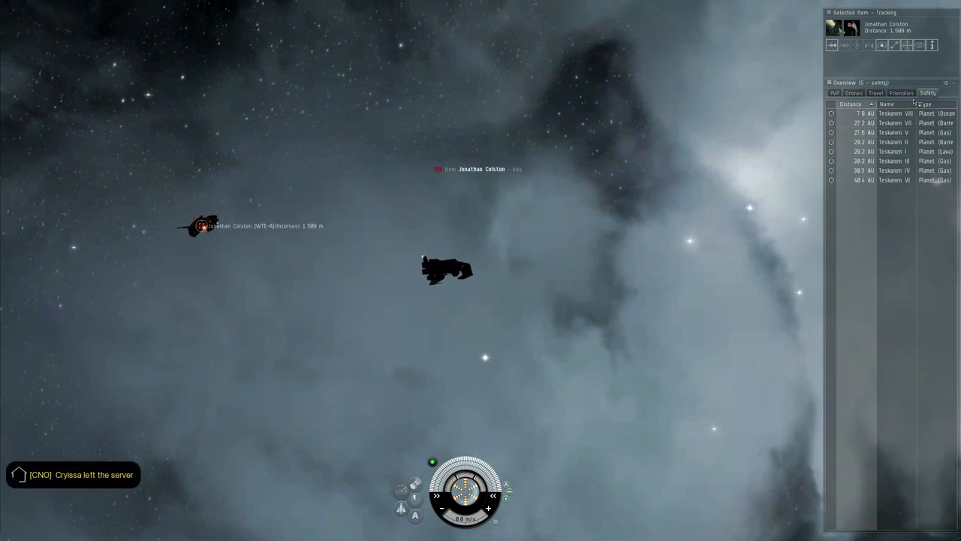
Select planet Teskanen VIII in the Safety tab and warp the pod to it.
click(890, 113)
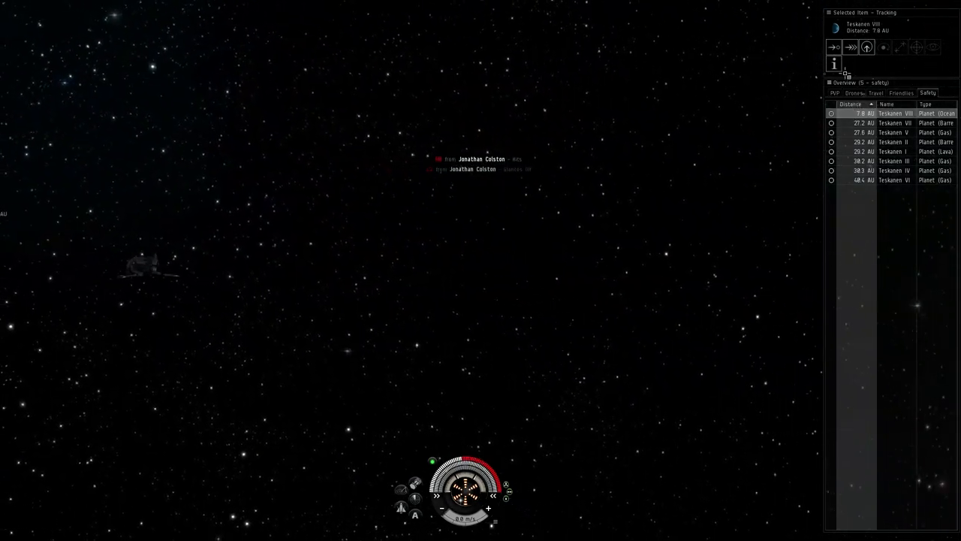
click(851, 47)
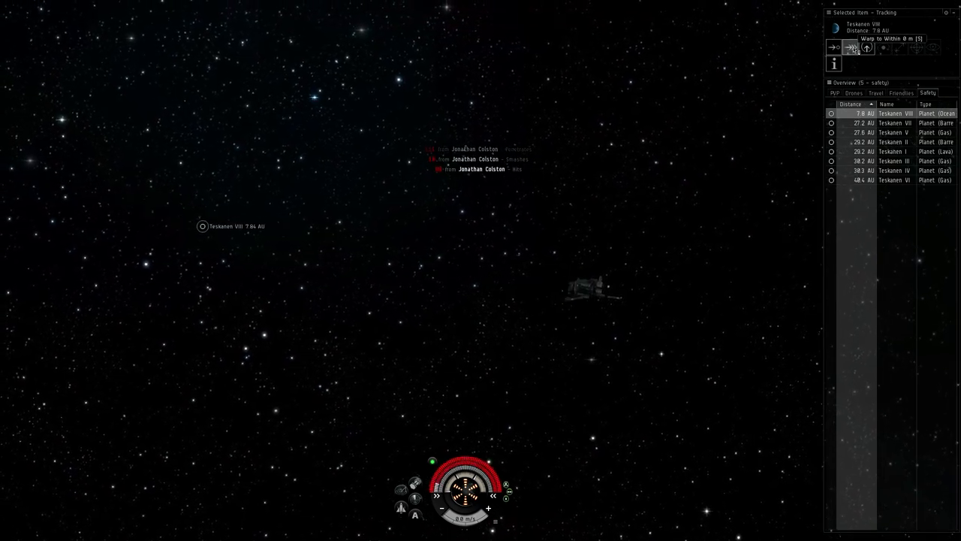
click(866, 46)
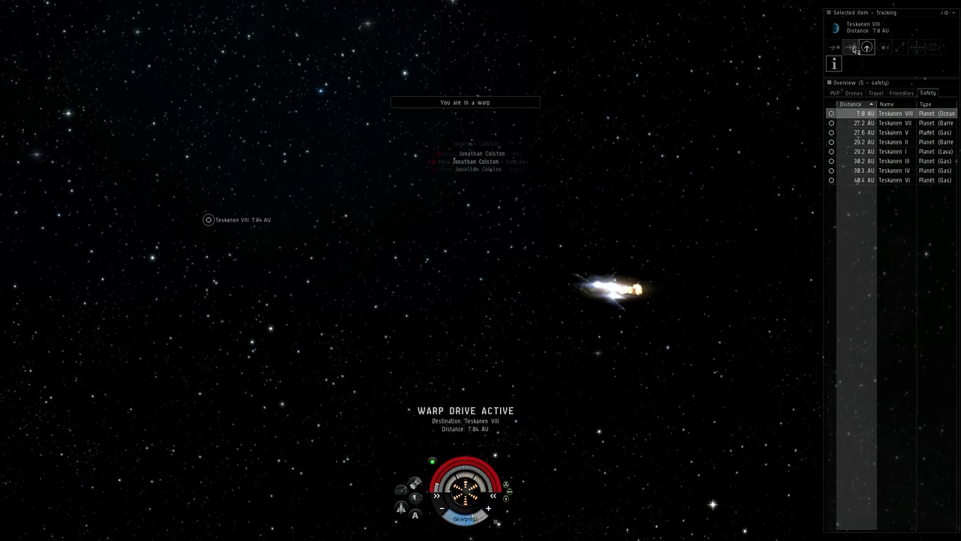